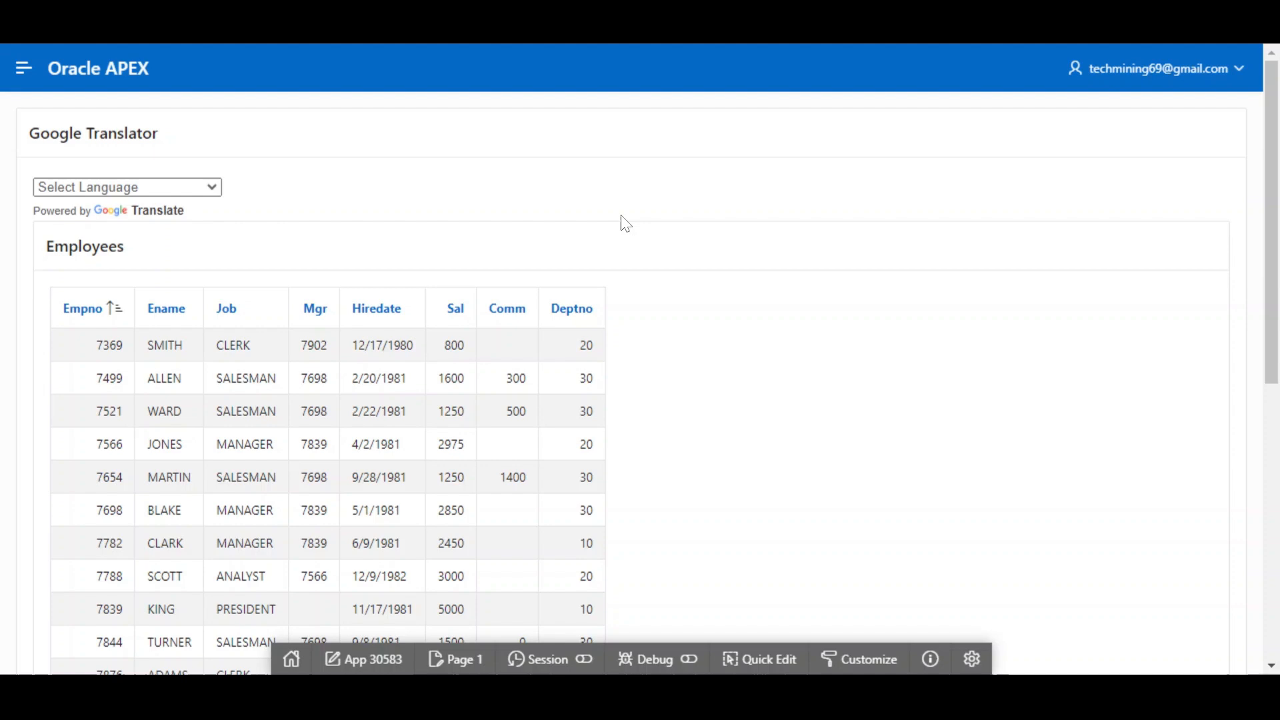
mouse_move(604, 230)
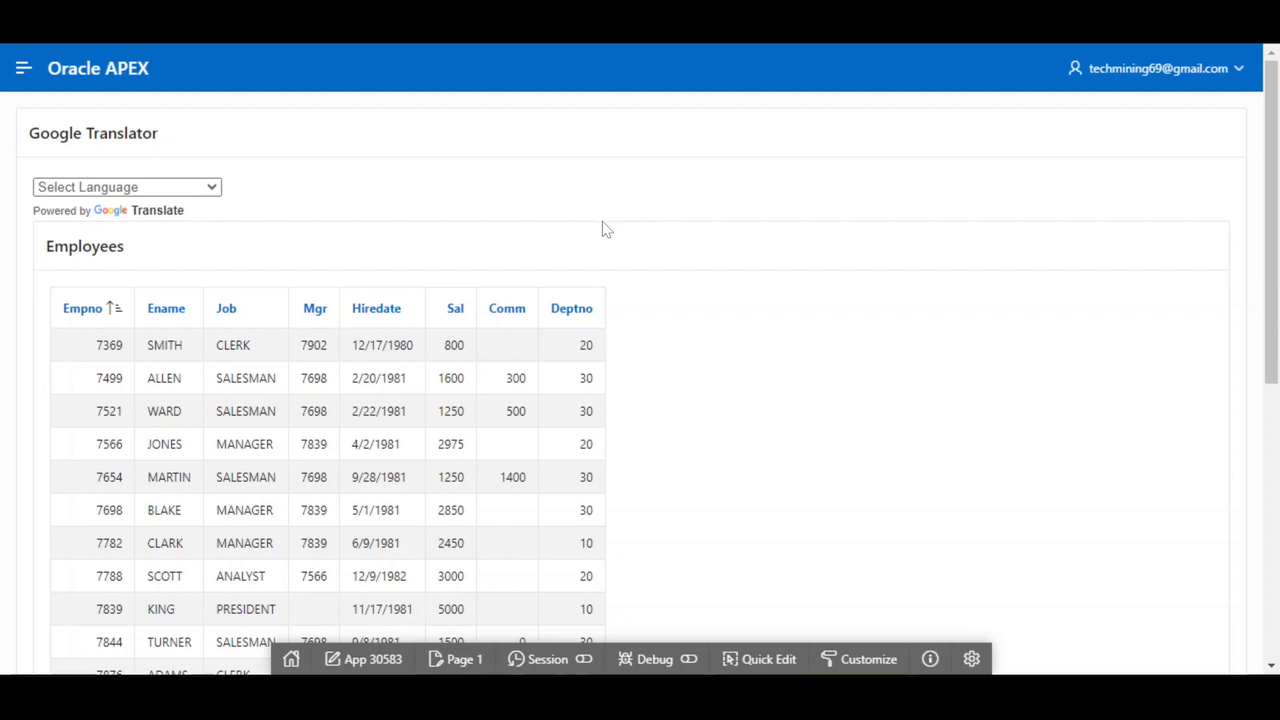
mouse_move(406, 203)
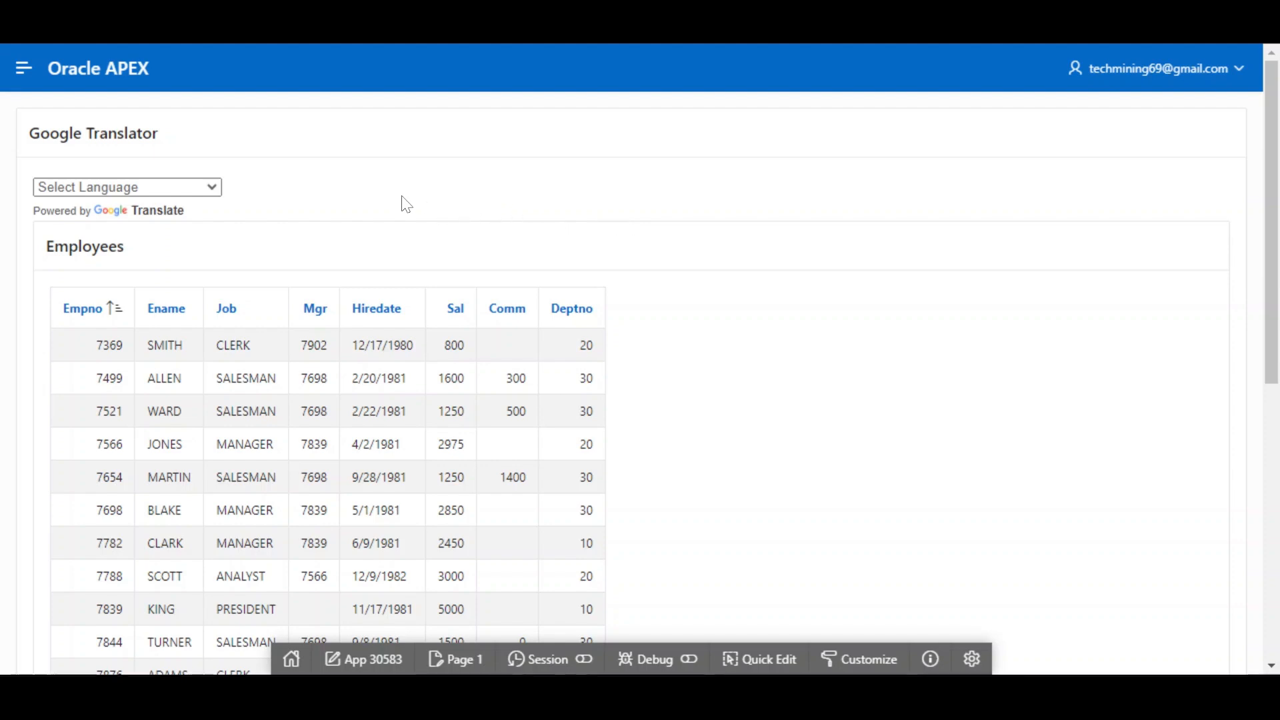
Step: Pick Spanish from the Select Language list to translate the Employees page
left_click(127, 186)
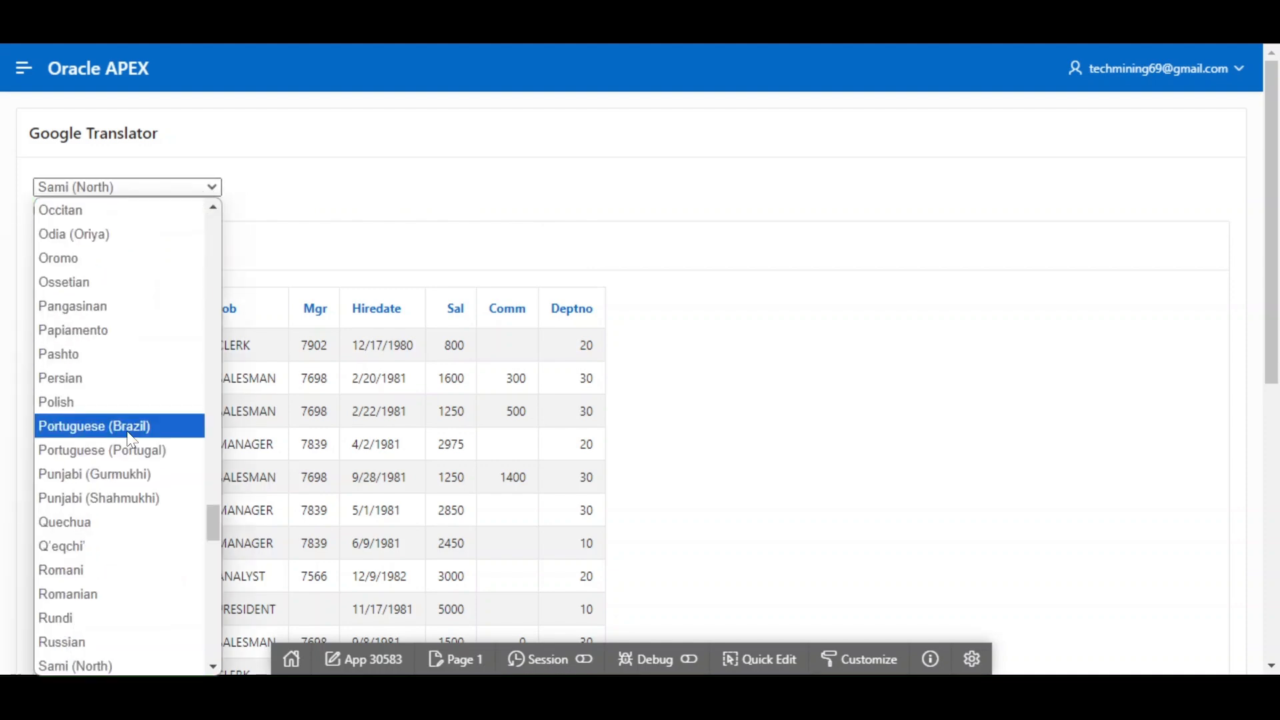
scroll("down", 3)
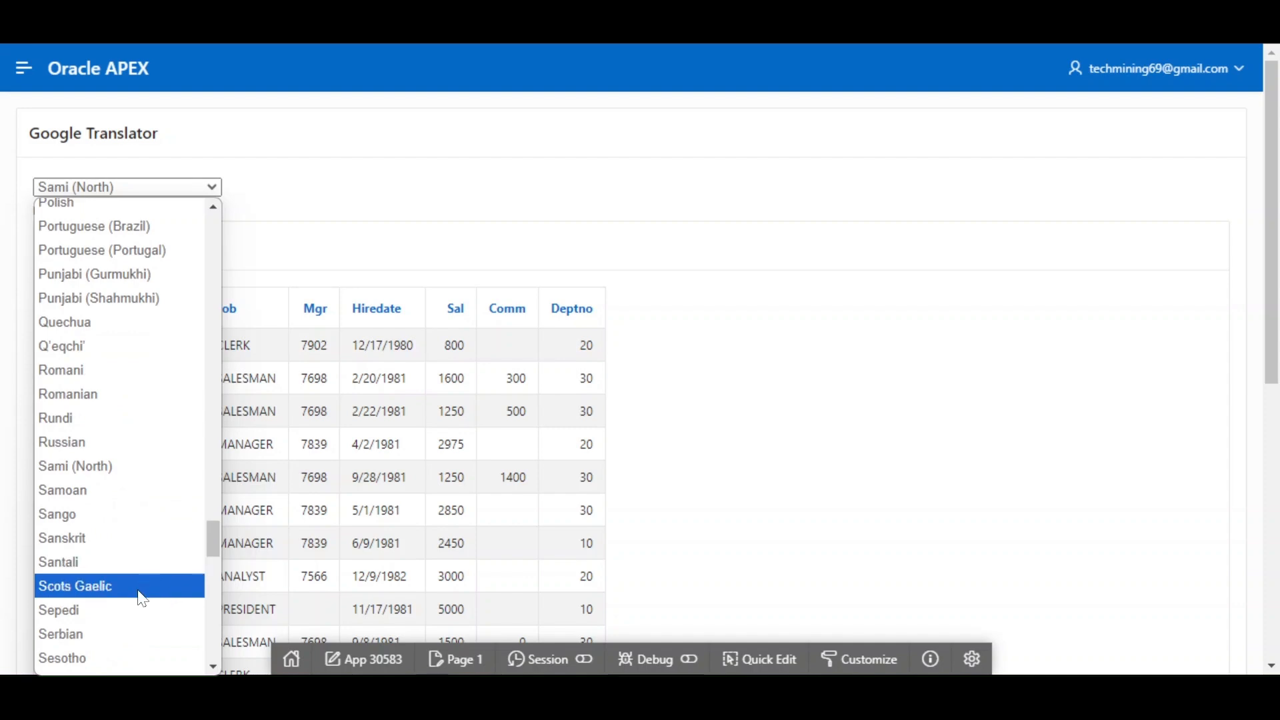
scroll("down", 3)
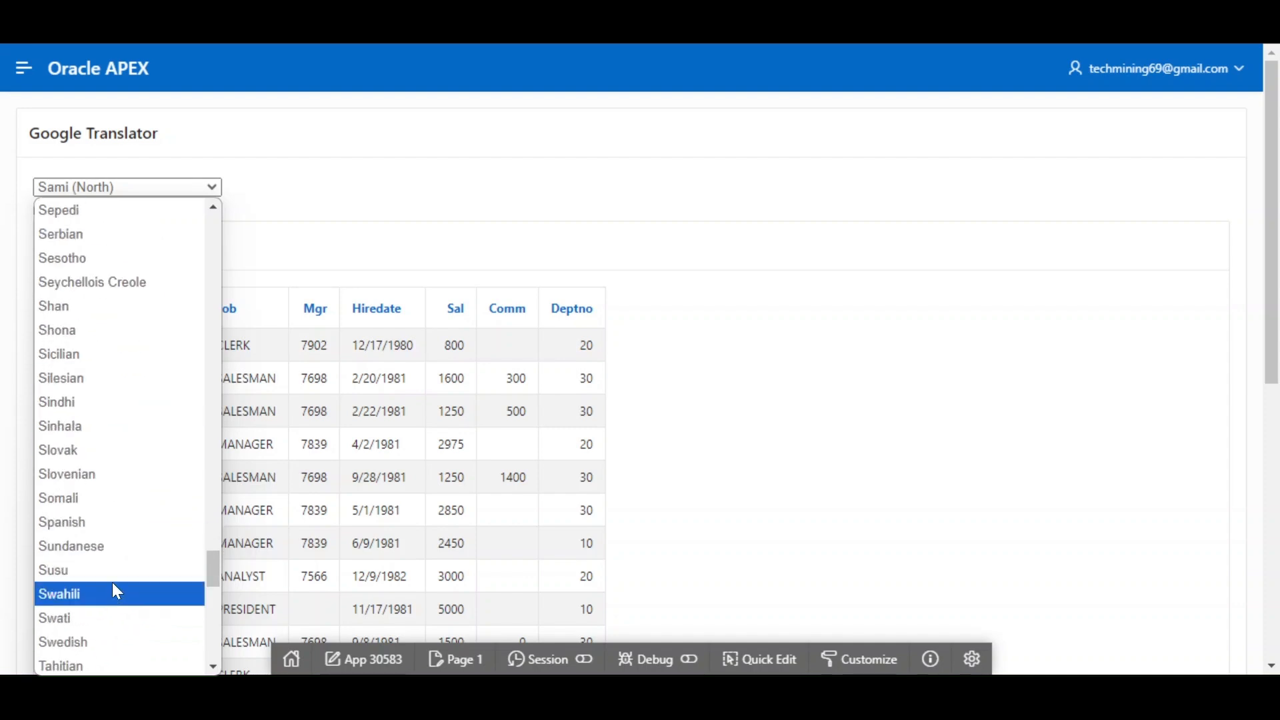
mouse_move(123, 497)
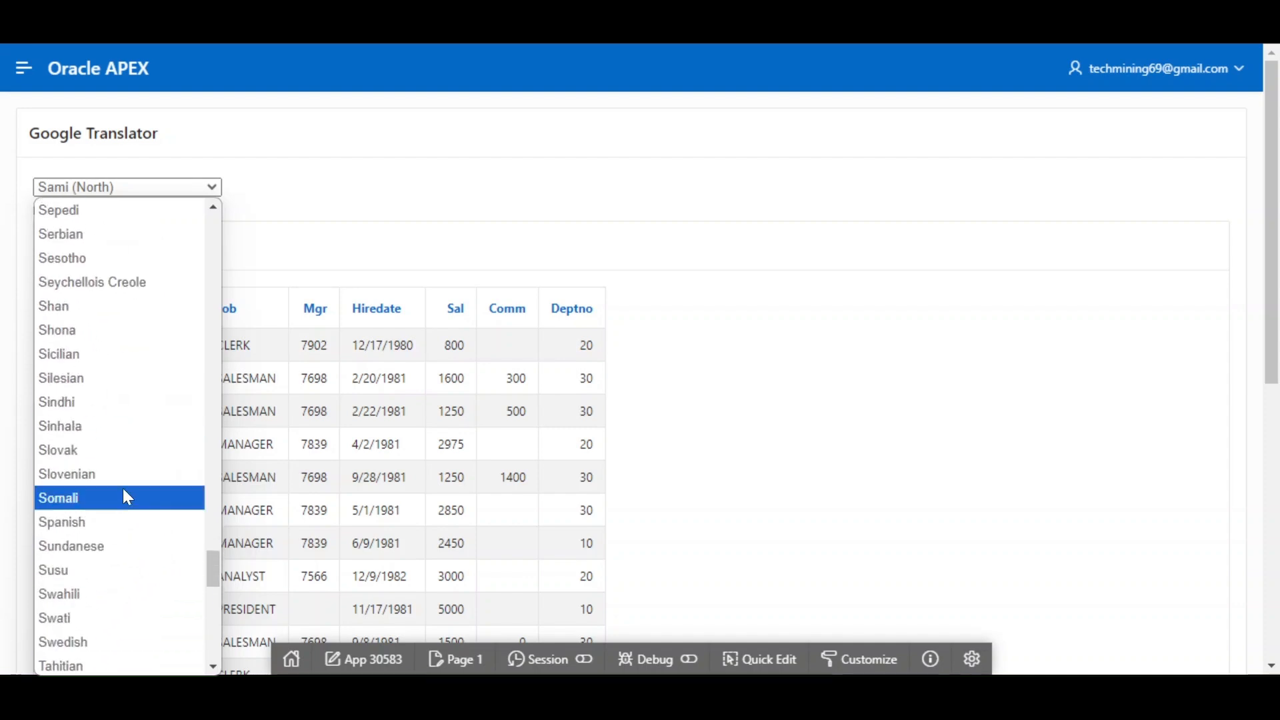
mouse_move(77, 521)
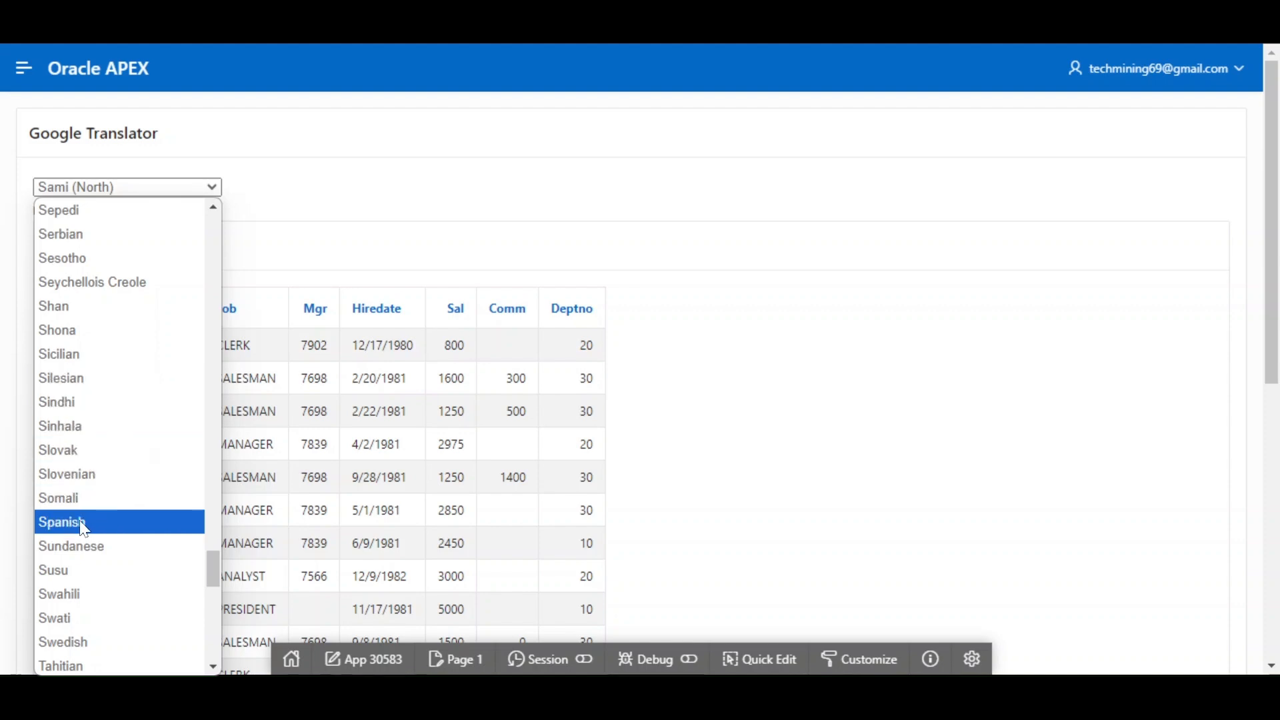
left_click(62, 521)
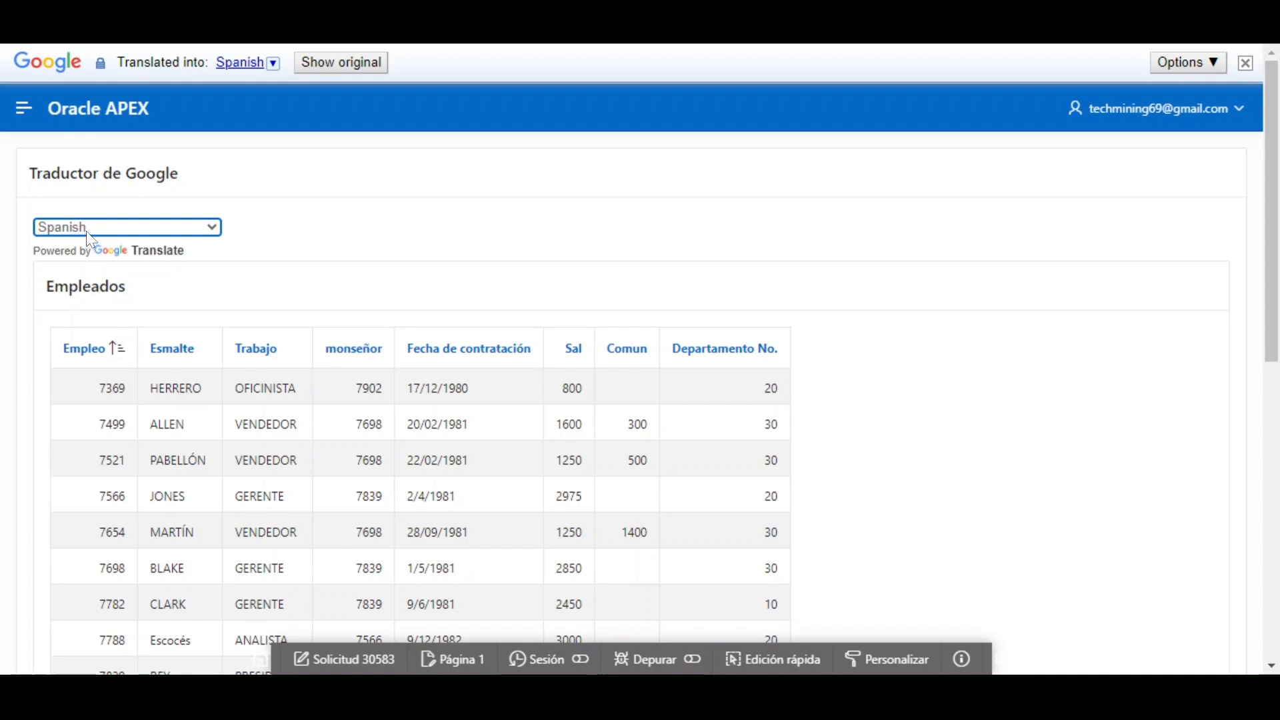
mouse_move(428, 248)
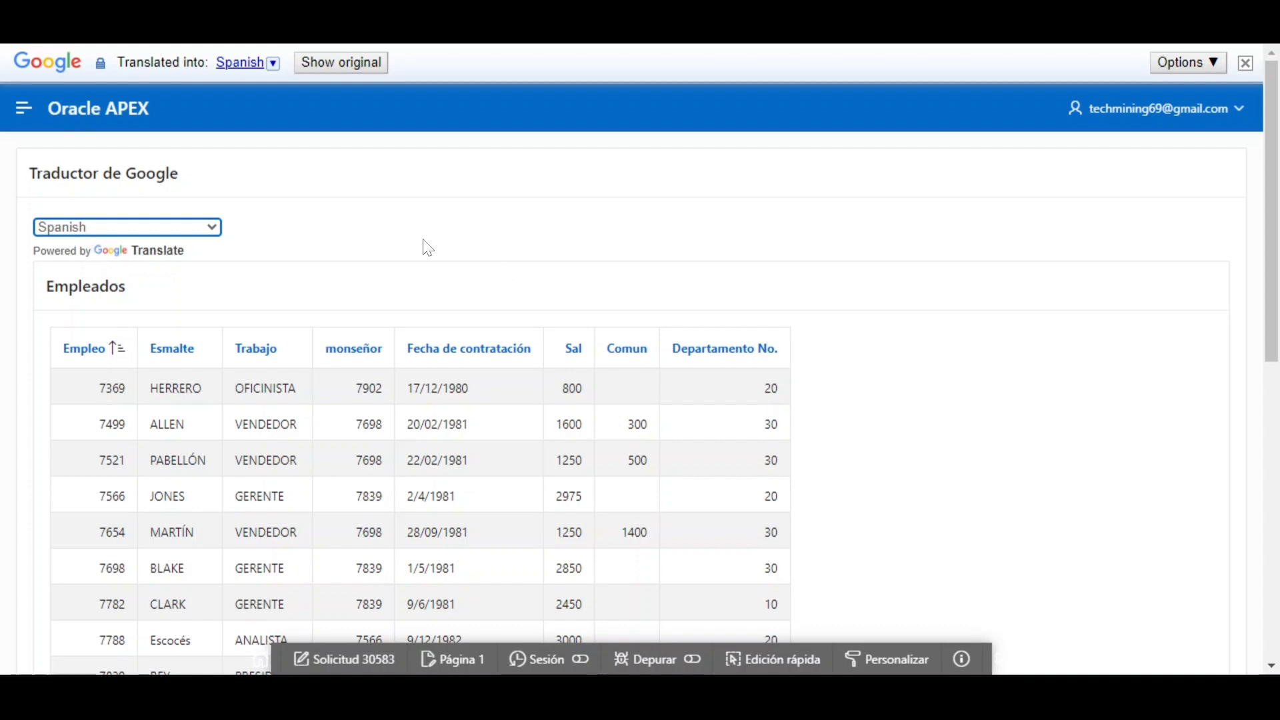
Step: Translate the page into French and check the French navigation menu entries
left_click(127, 226)
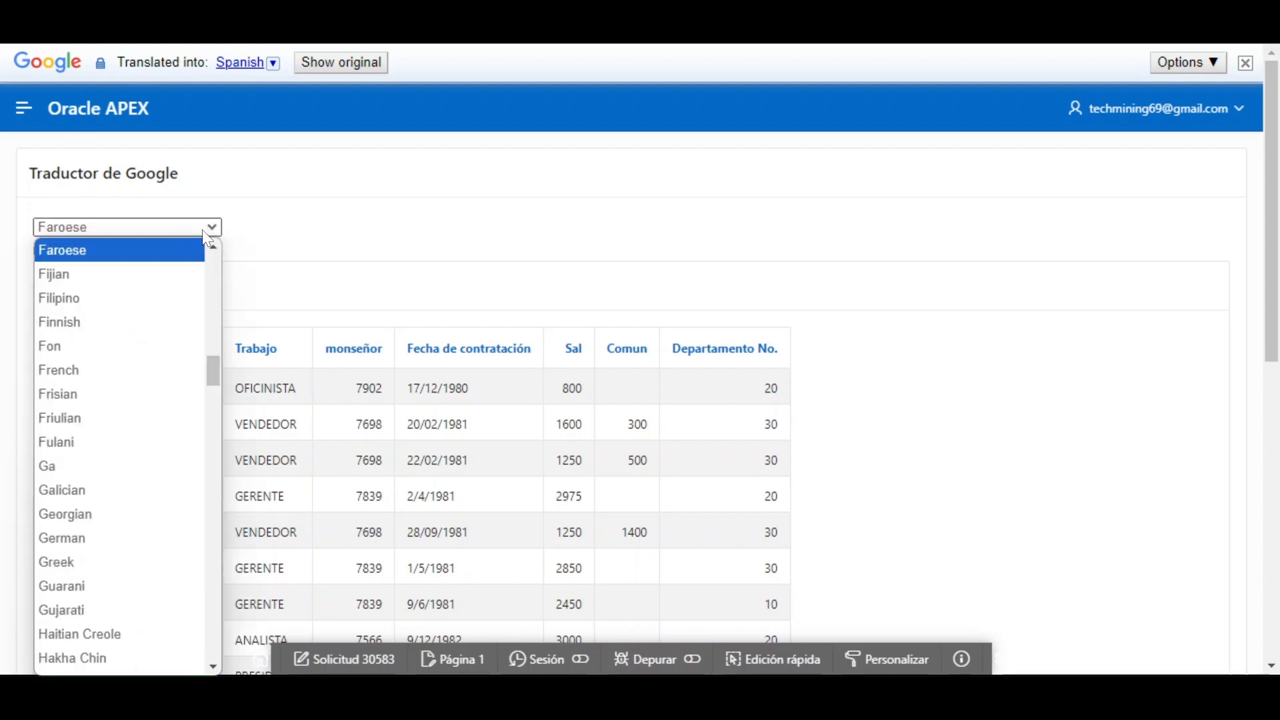
left_click(58, 370)
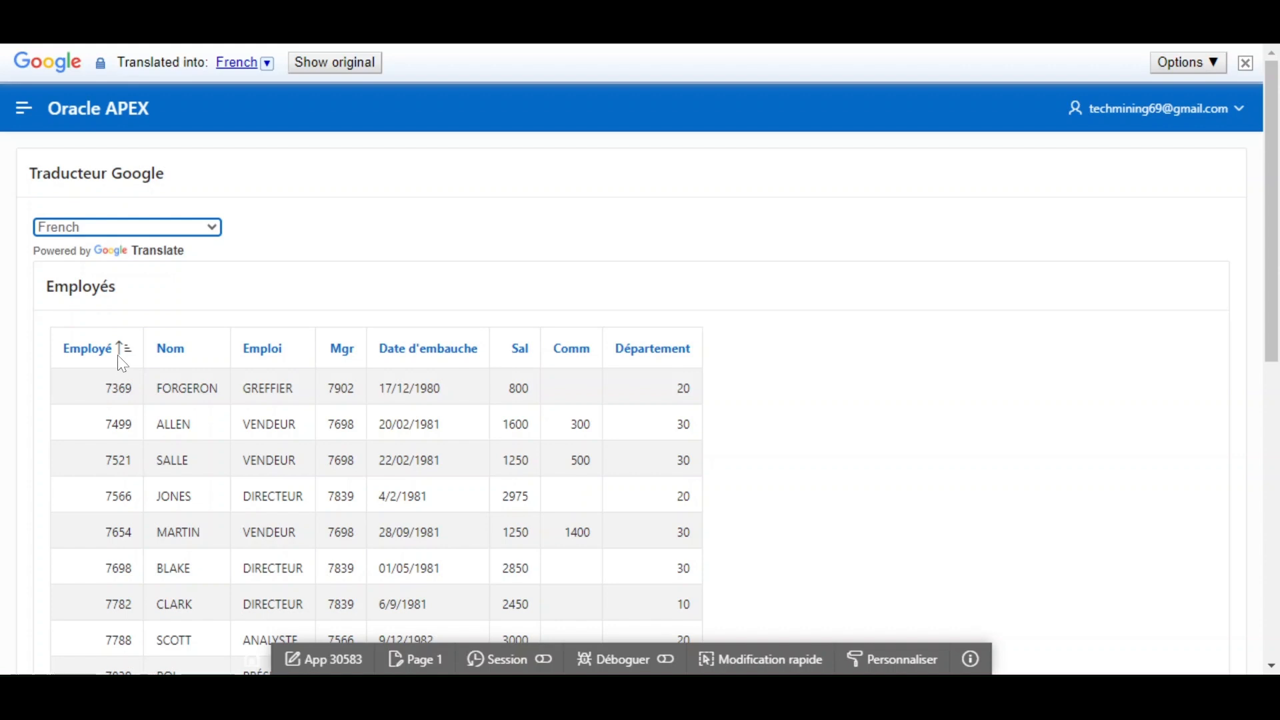
mouse_move(343, 412)
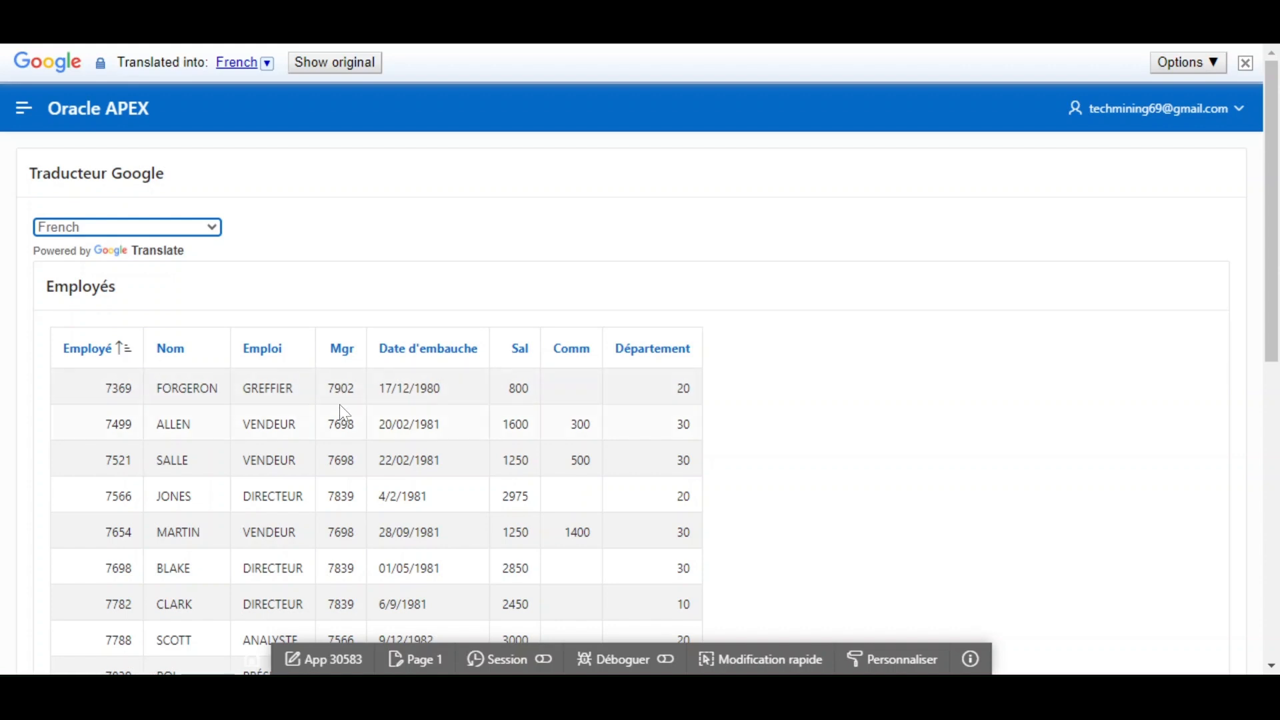
left_click(23, 108)
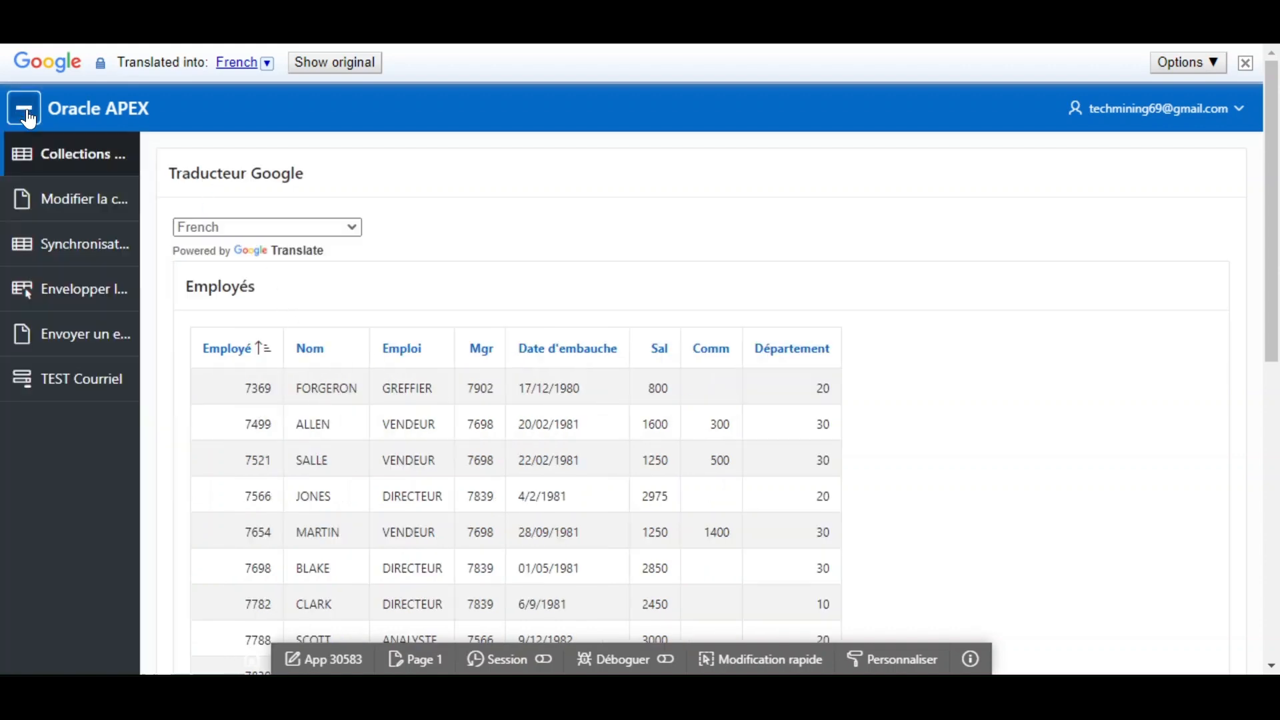
left_click(23, 108)
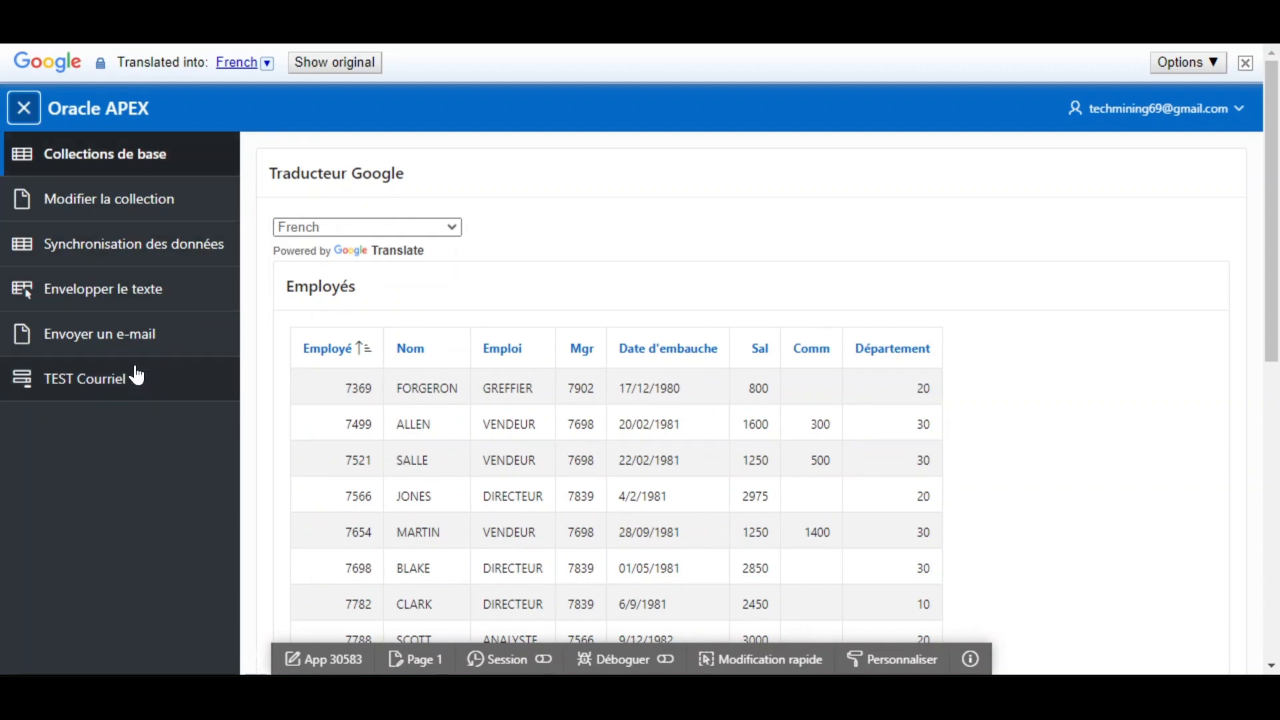
left_click(22, 108)
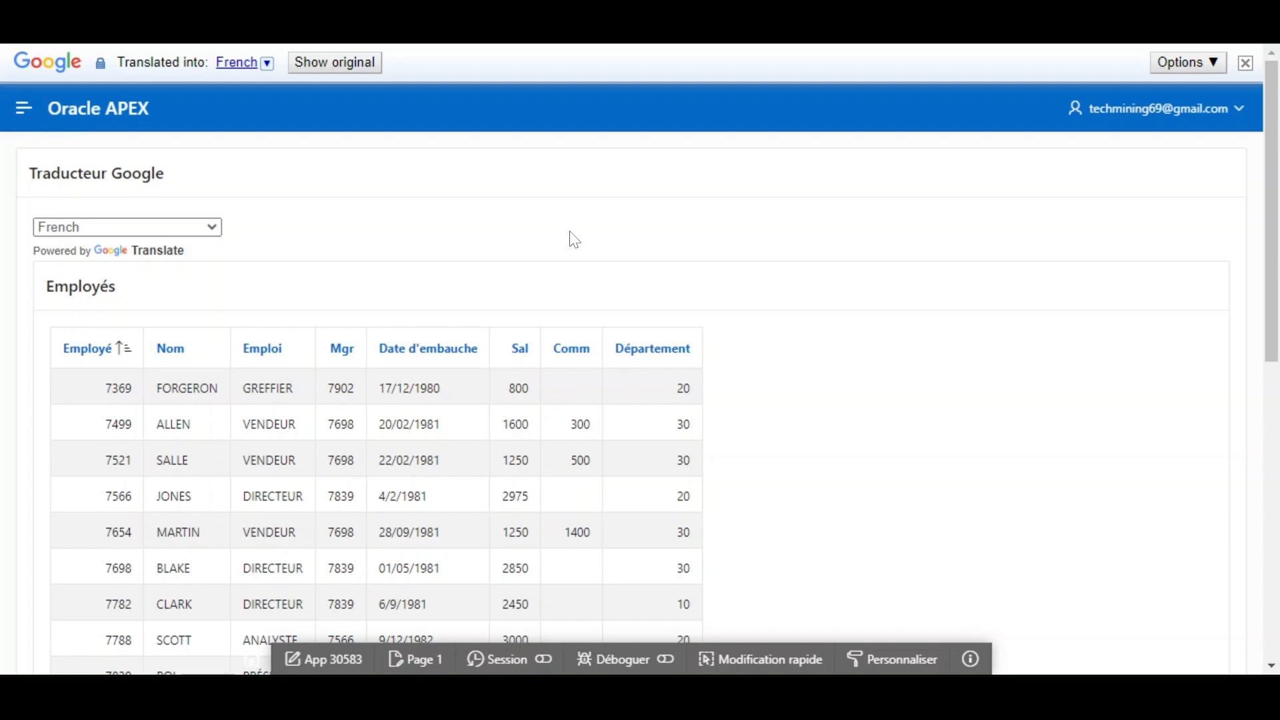
left_click(126, 227)
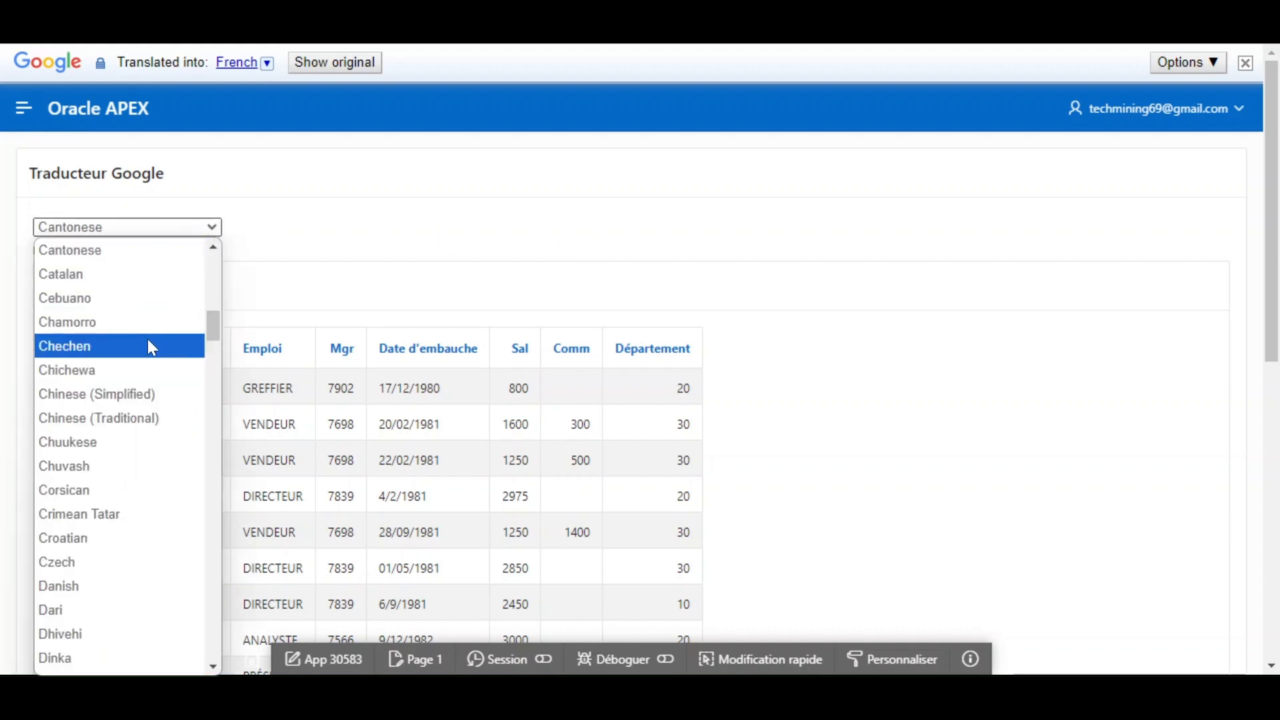
mouse_move(123, 418)
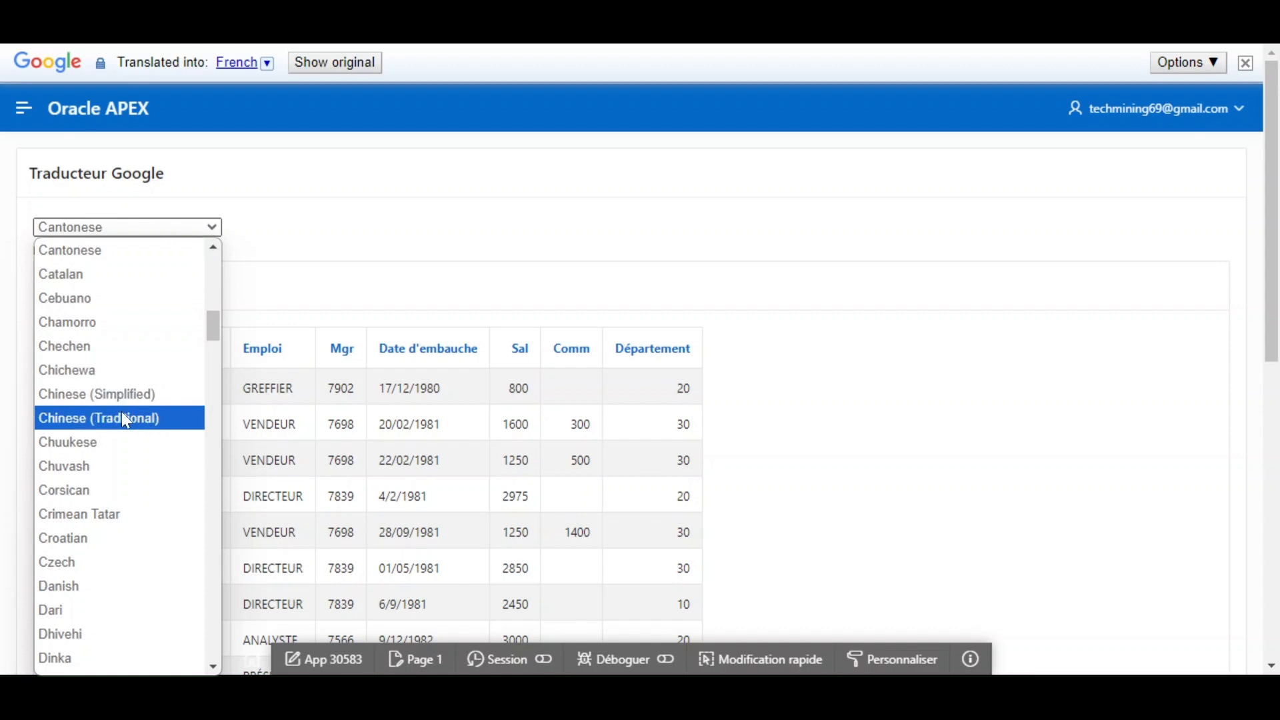
Step: Pick Chinese (Traditional) and view the translated navigation menu entries
left_click(98, 417)
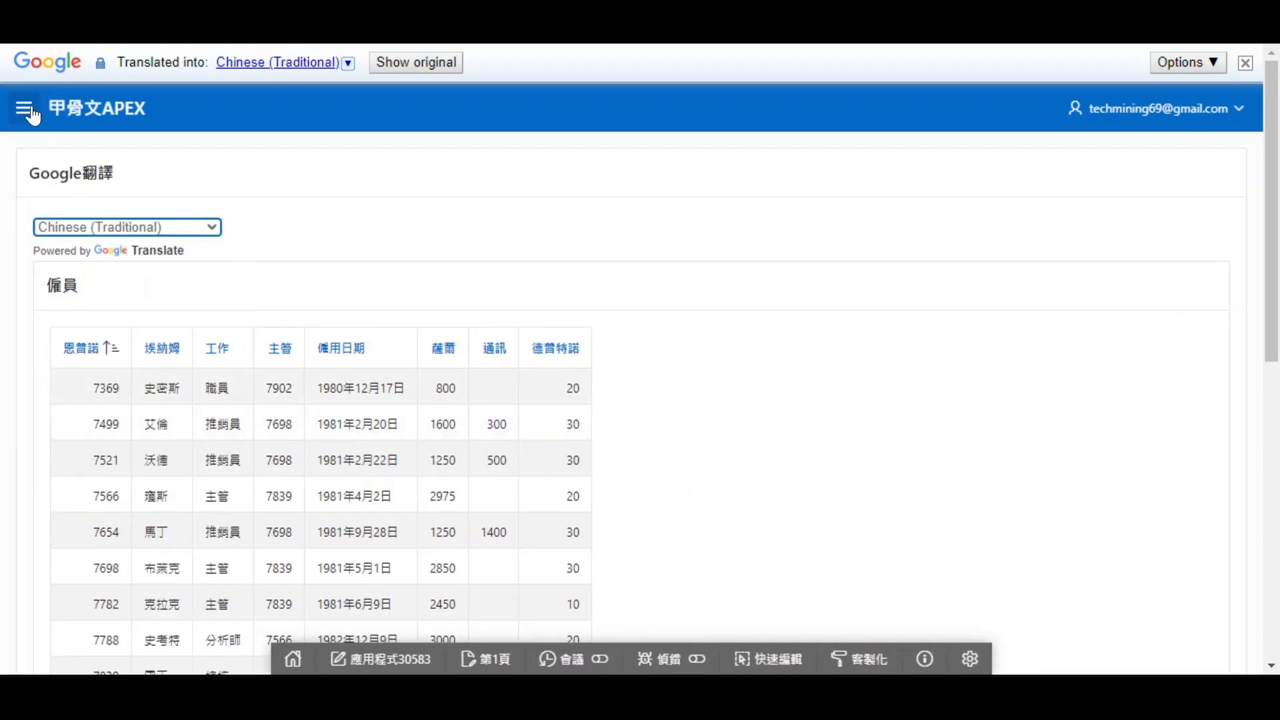
left_click(25, 108)
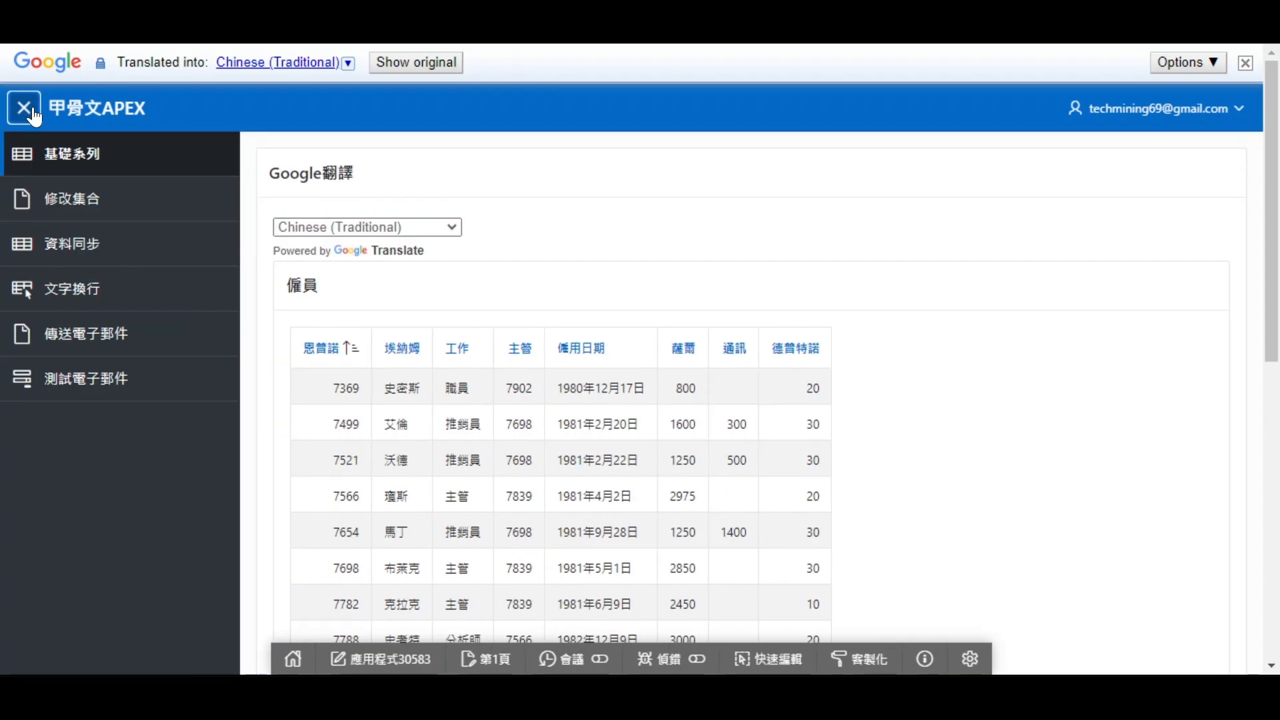
left_click(366, 226)
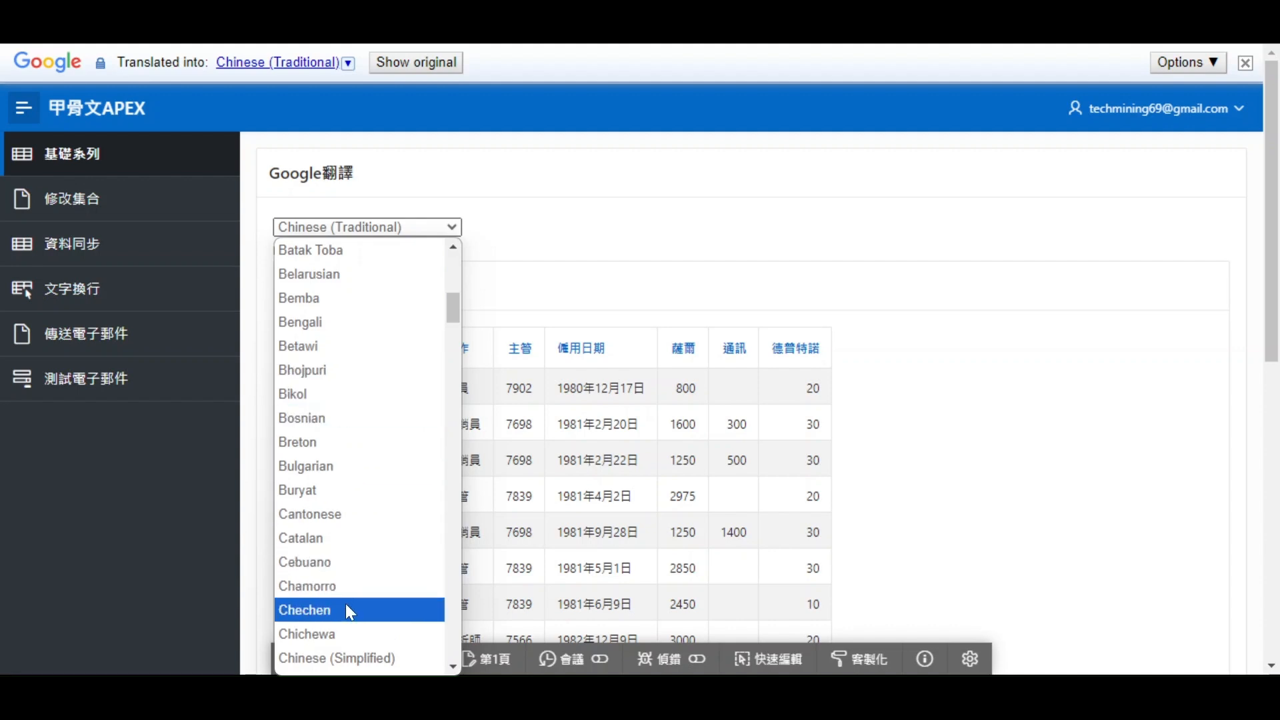
left_click(336, 658)
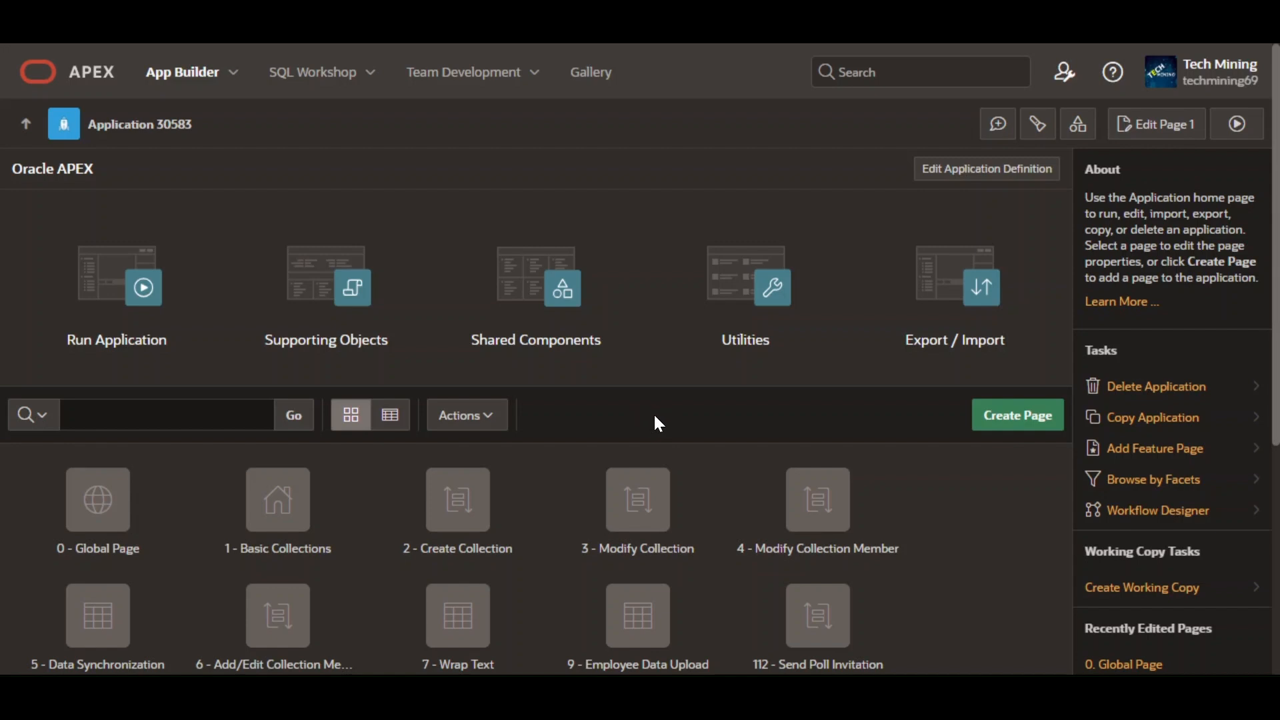
mouse_move(170, 498)
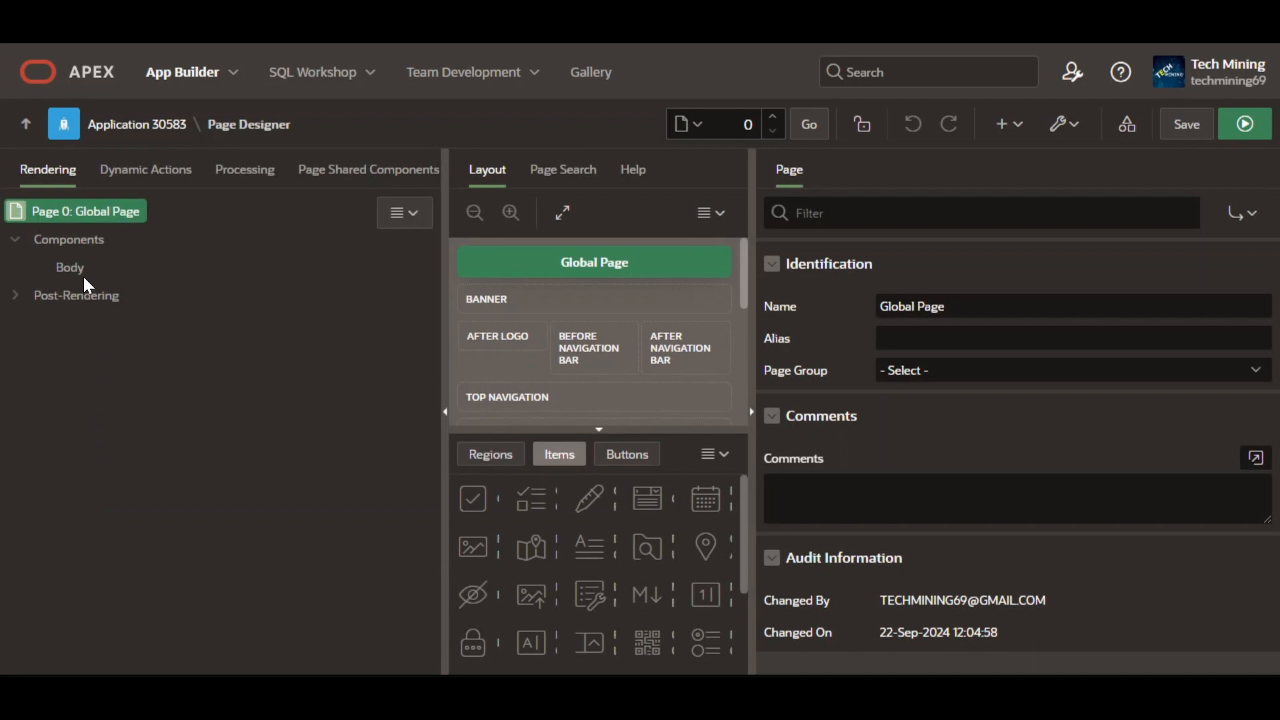
Step: Create a Static Content region in the Global Page Body named 'Google Translator'
right_click(69, 267)
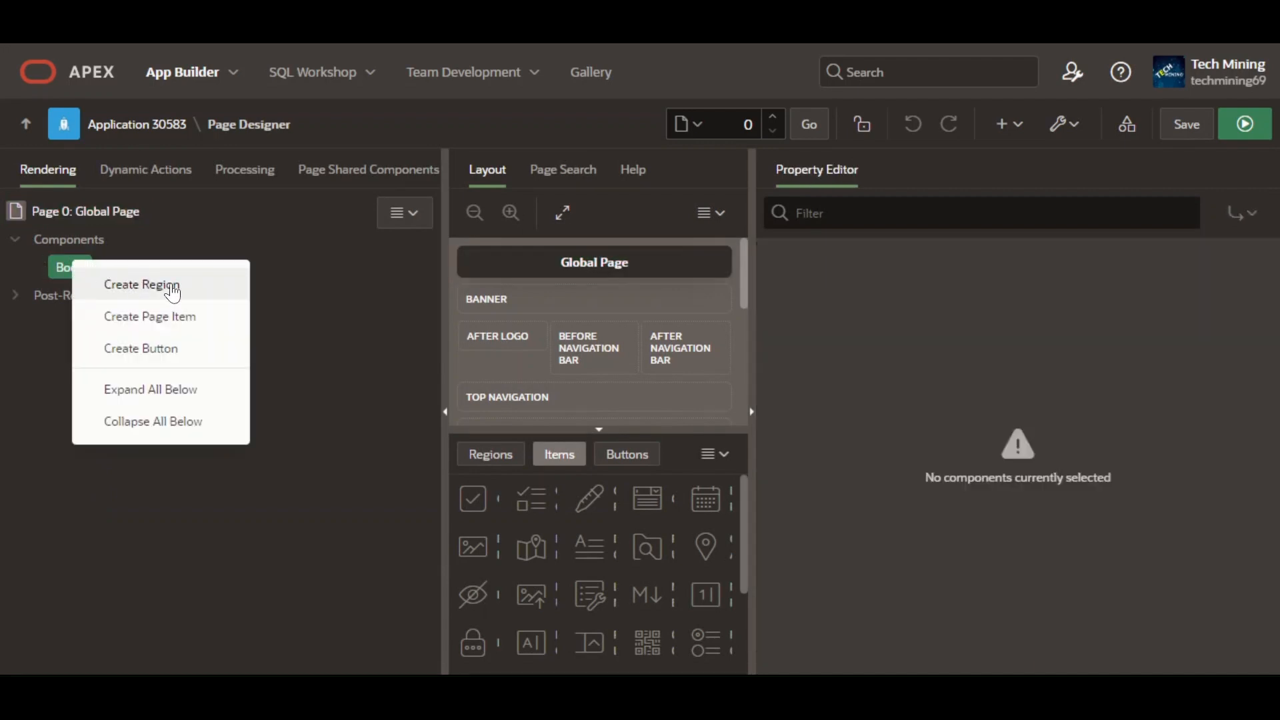
left_click(140, 284)
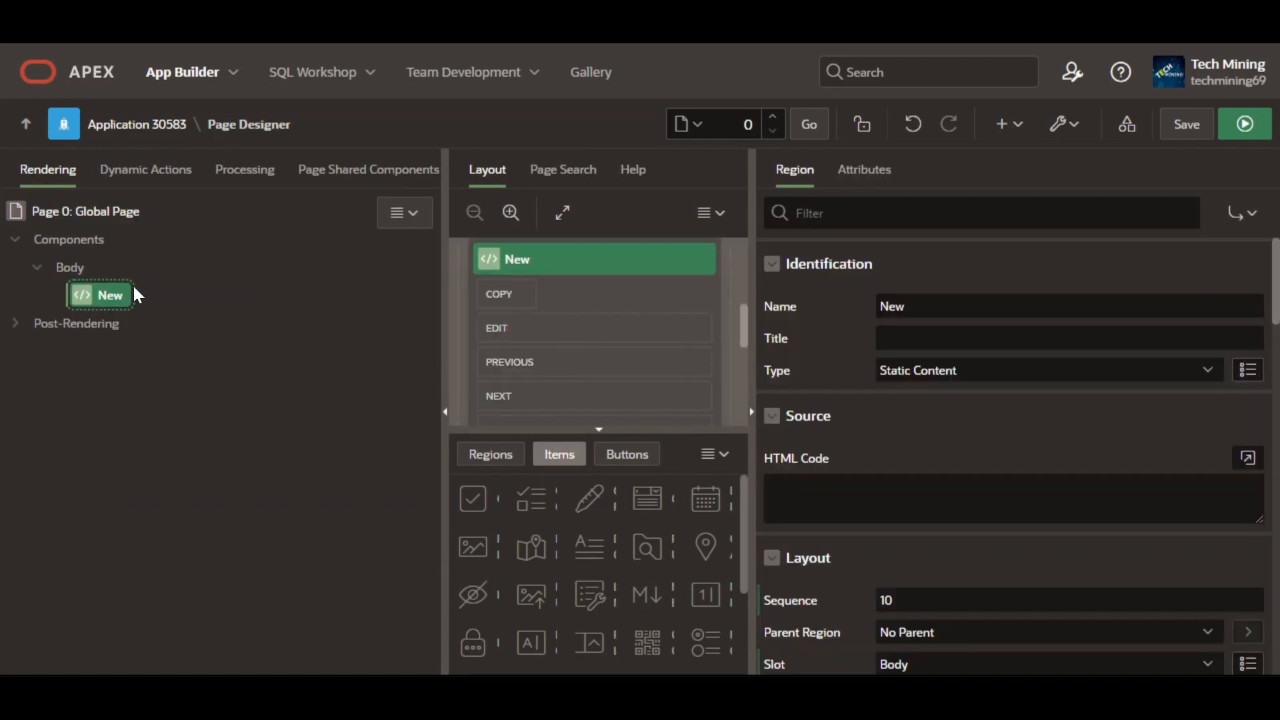
mouse_move(110, 306)
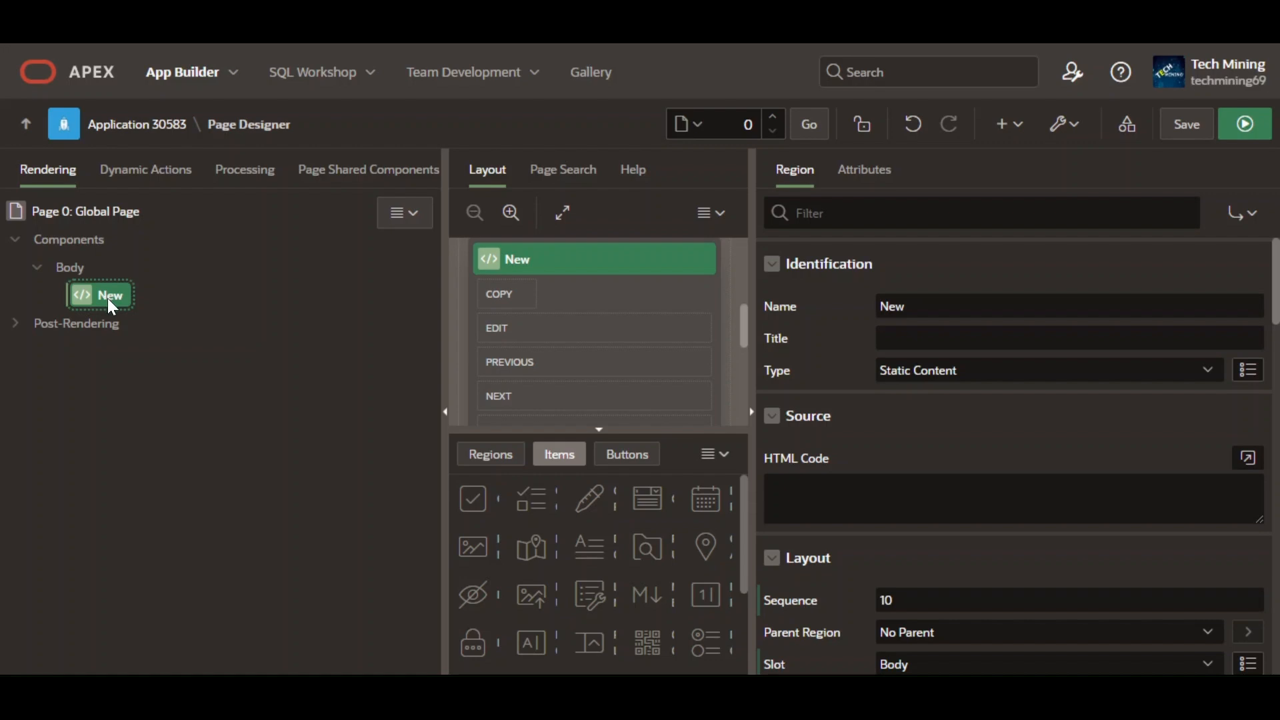
mouse_move(127, 308)
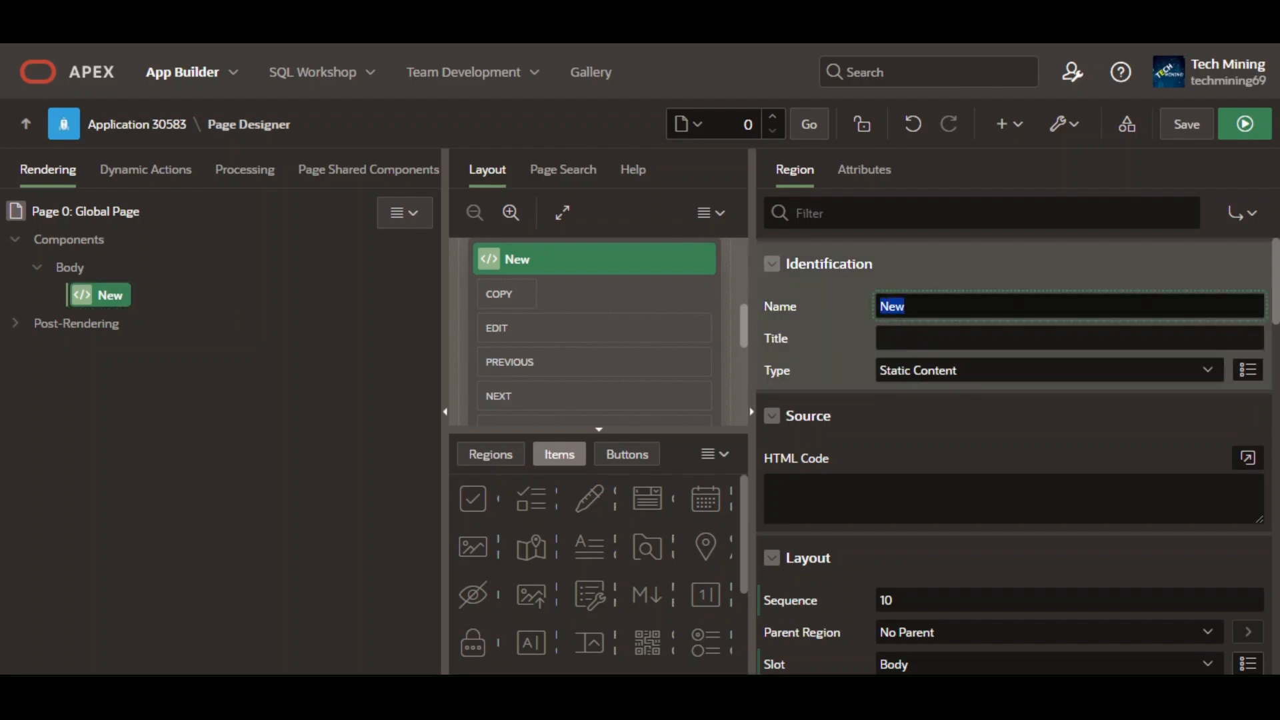
type("Go")
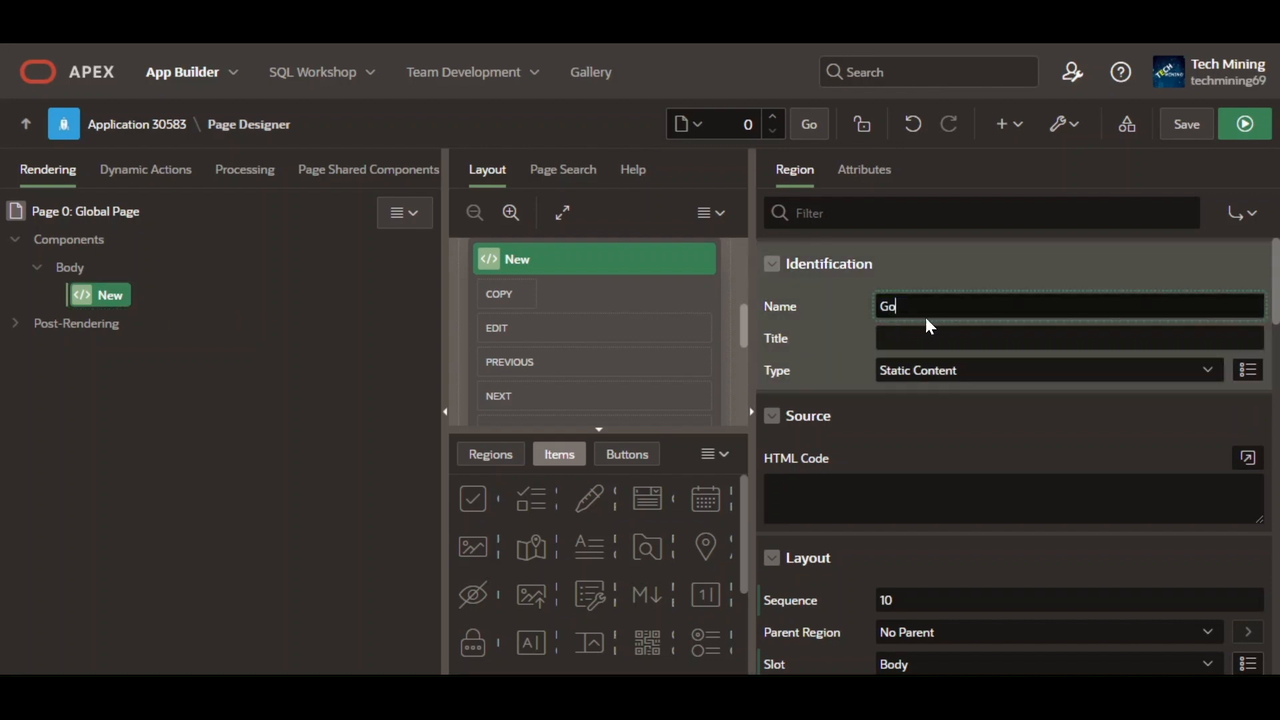
type("Google Translator")
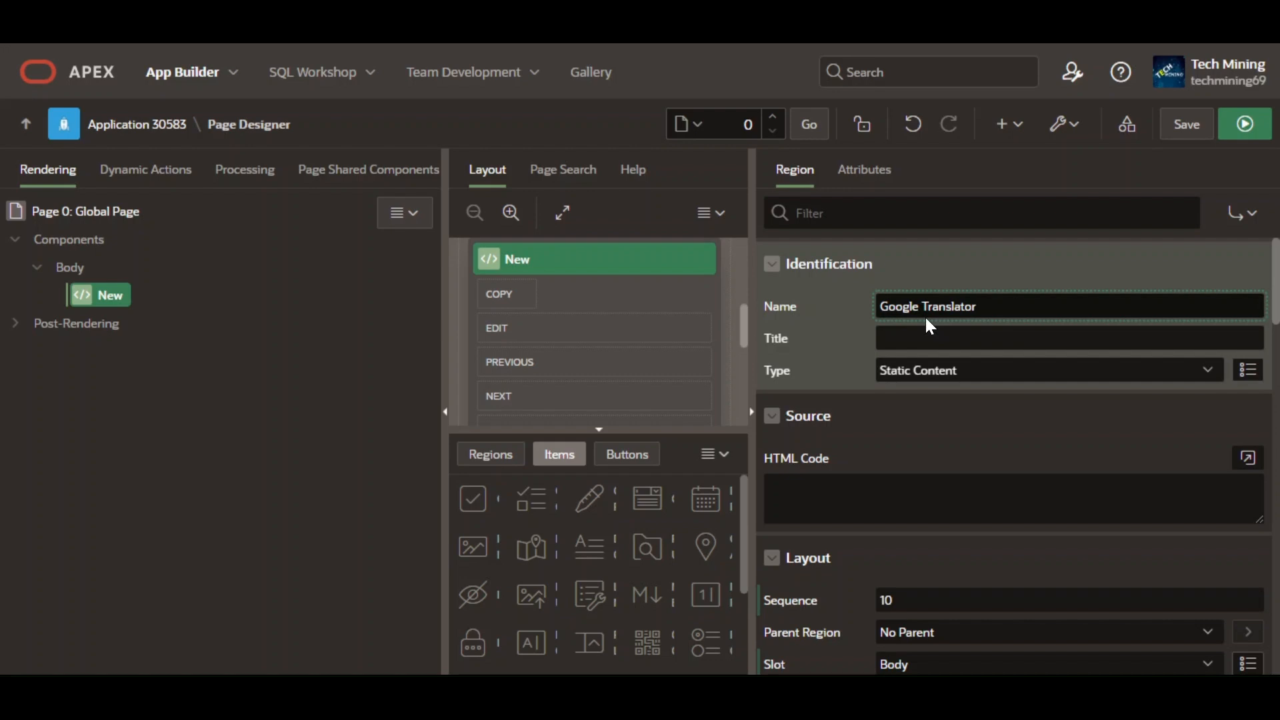
mouse_move(936, 411)
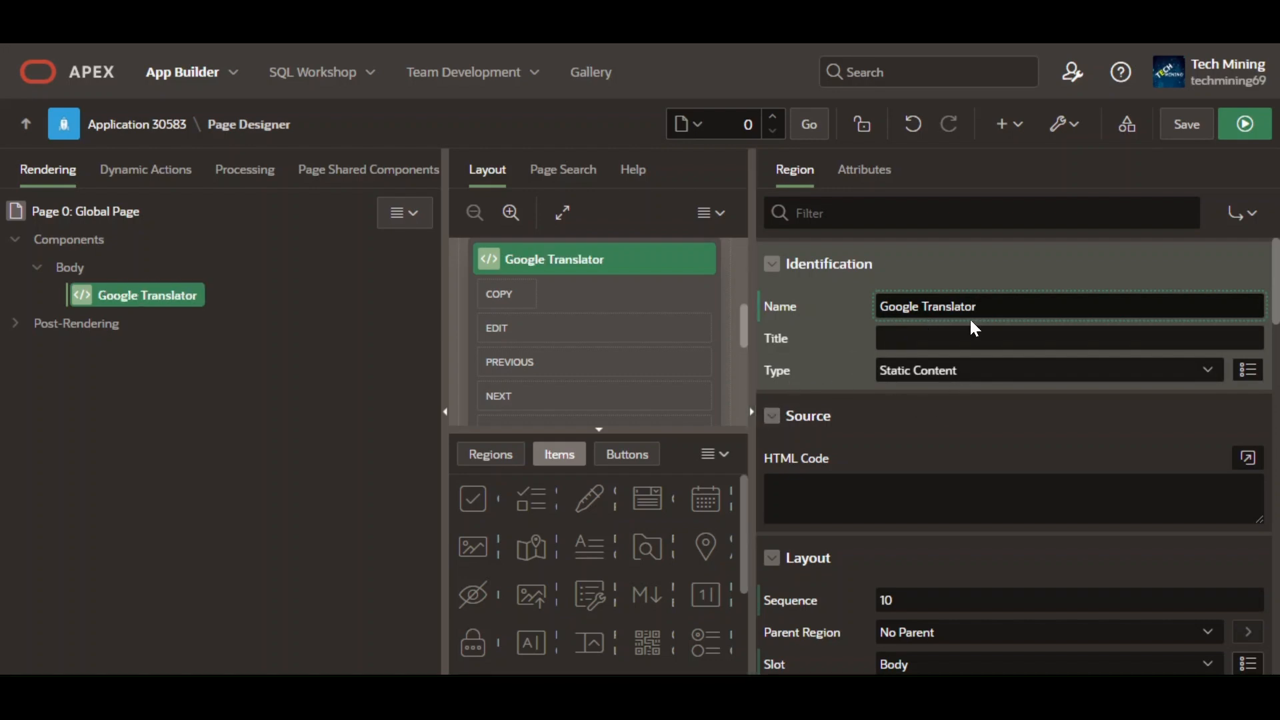
mouse_move(921, 390)
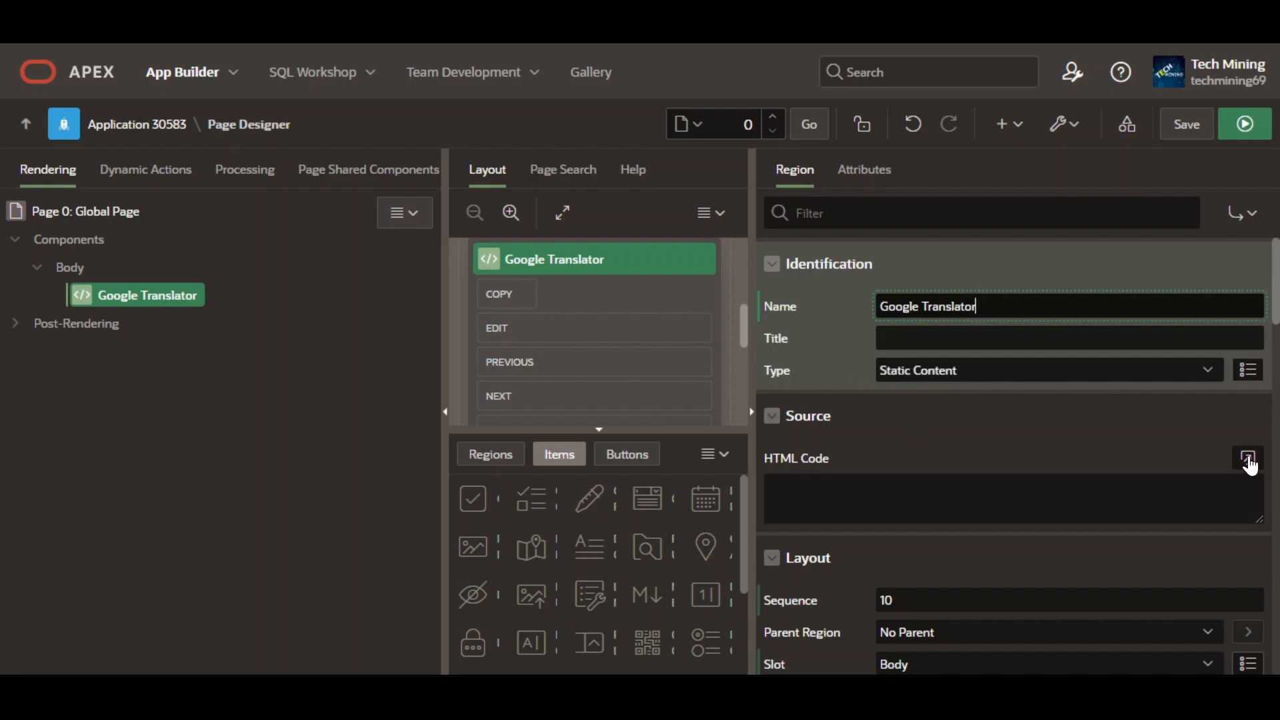
Step: Enter the Google Translate element div and scripts in the region's HTML Code editor
left_click(1248, 457)
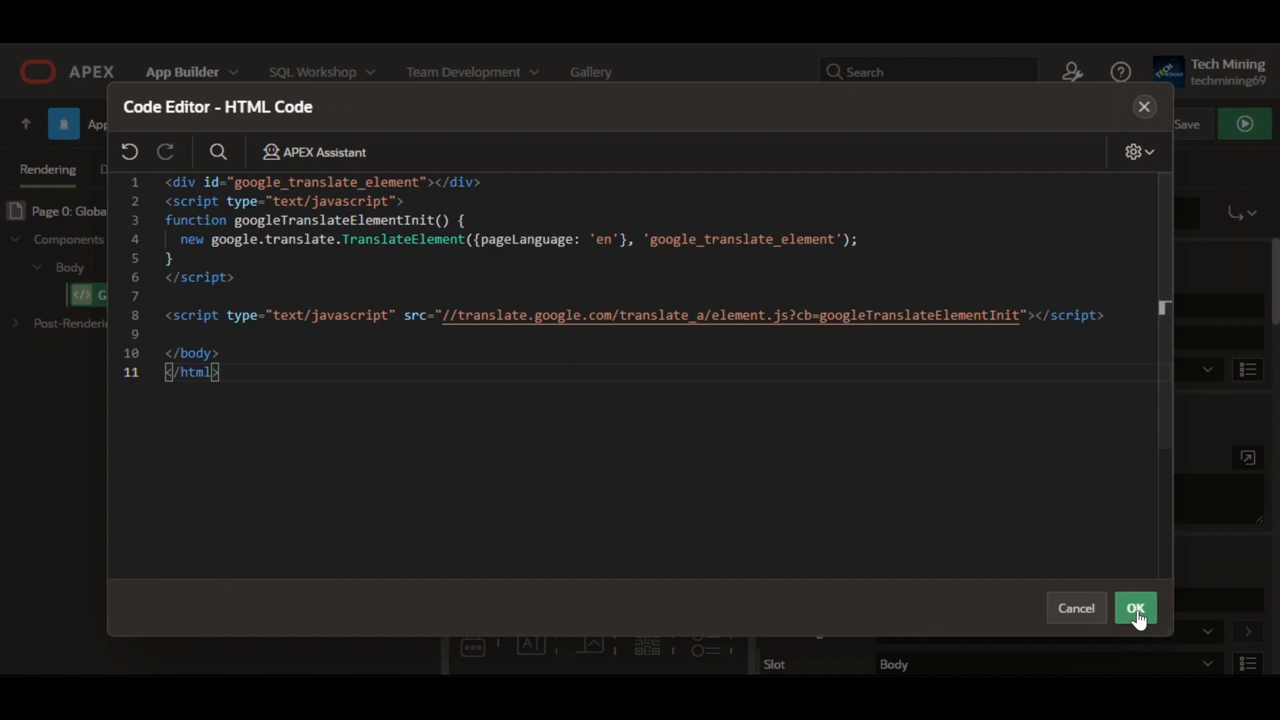
left_click(1134, 608)
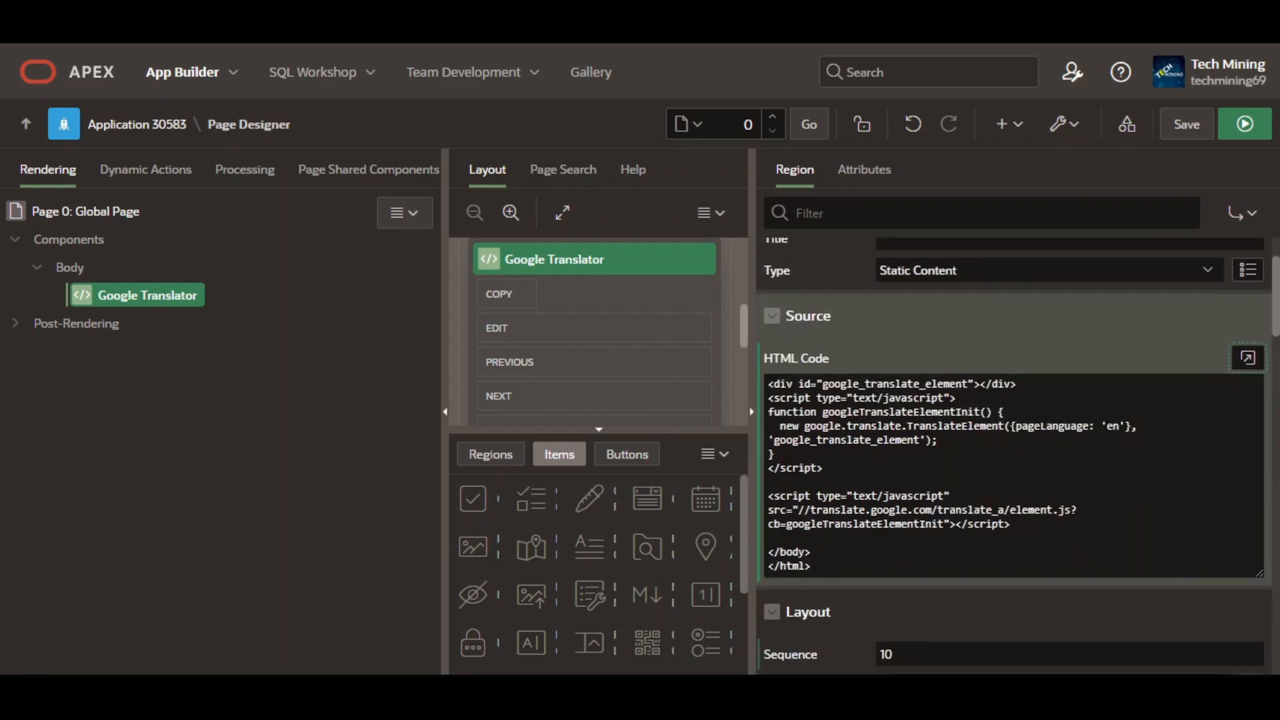
mouse_move(1184, 593)
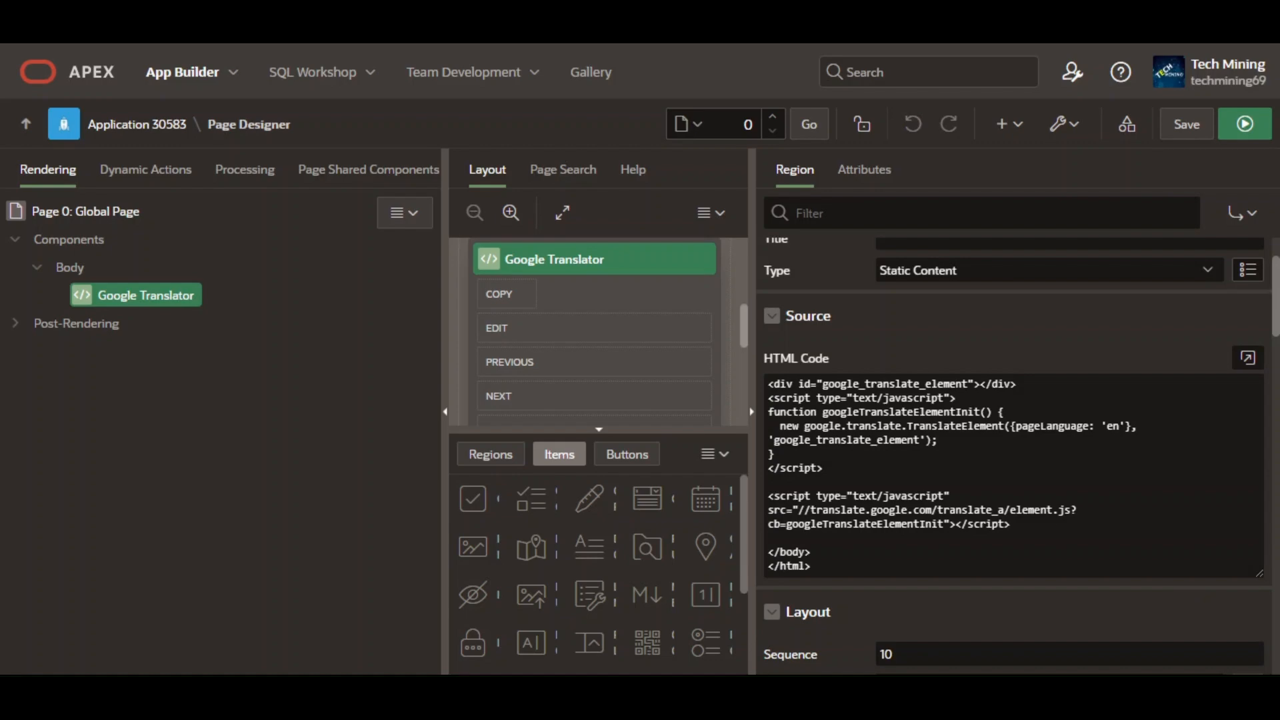
mouse_move(346, 391)
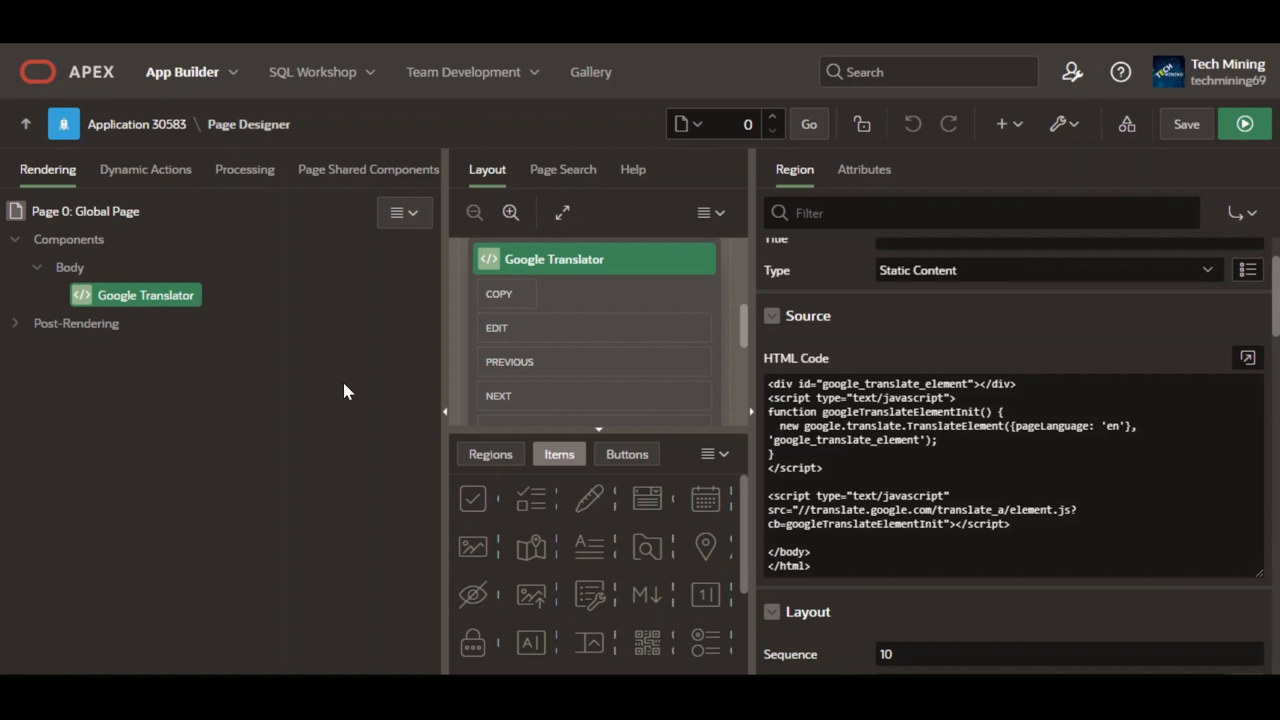
Step: Create an 'Employees' sub region under Google Translator with type Classic Report
right_click(147, 295)
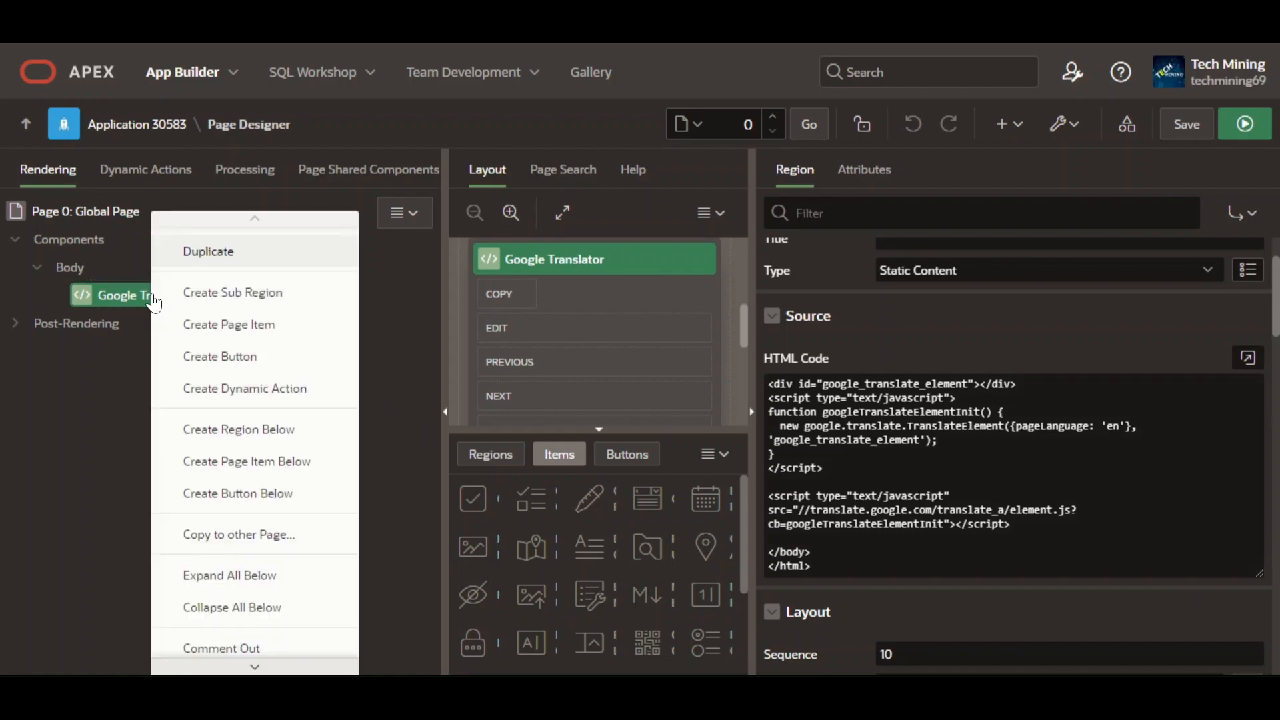
left_click(233, 292)
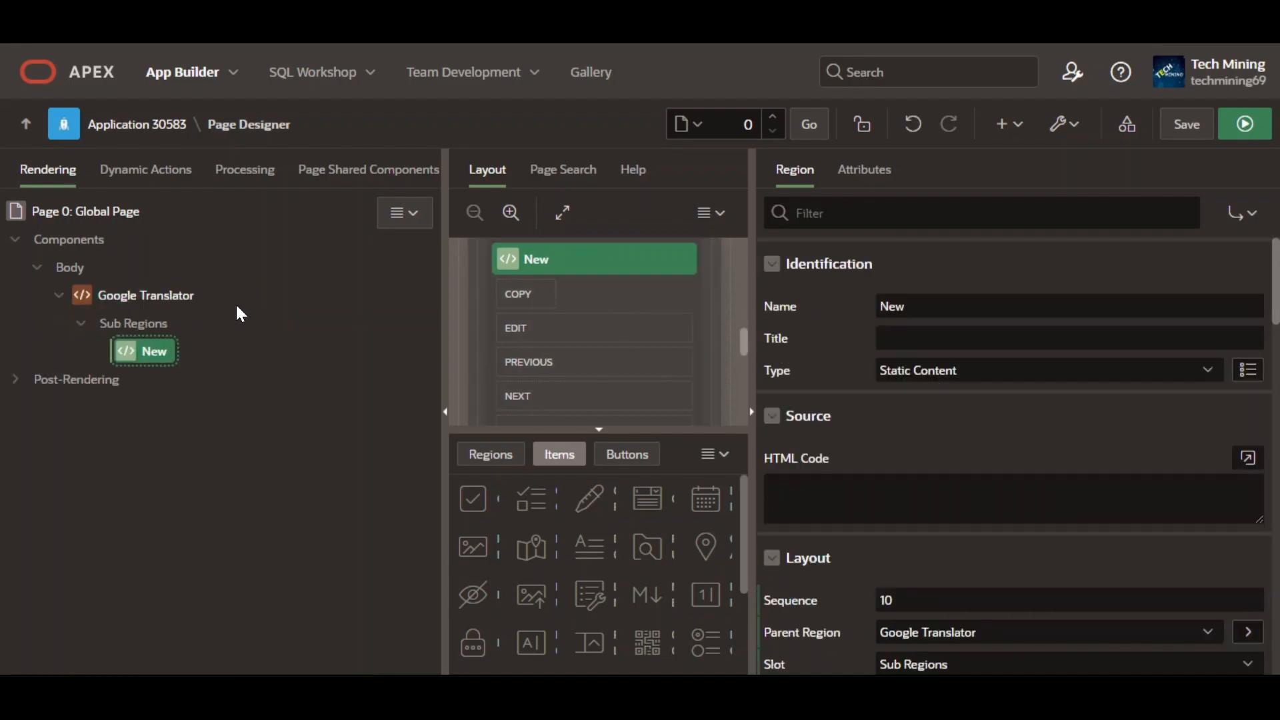
mouse_move(363, 362)
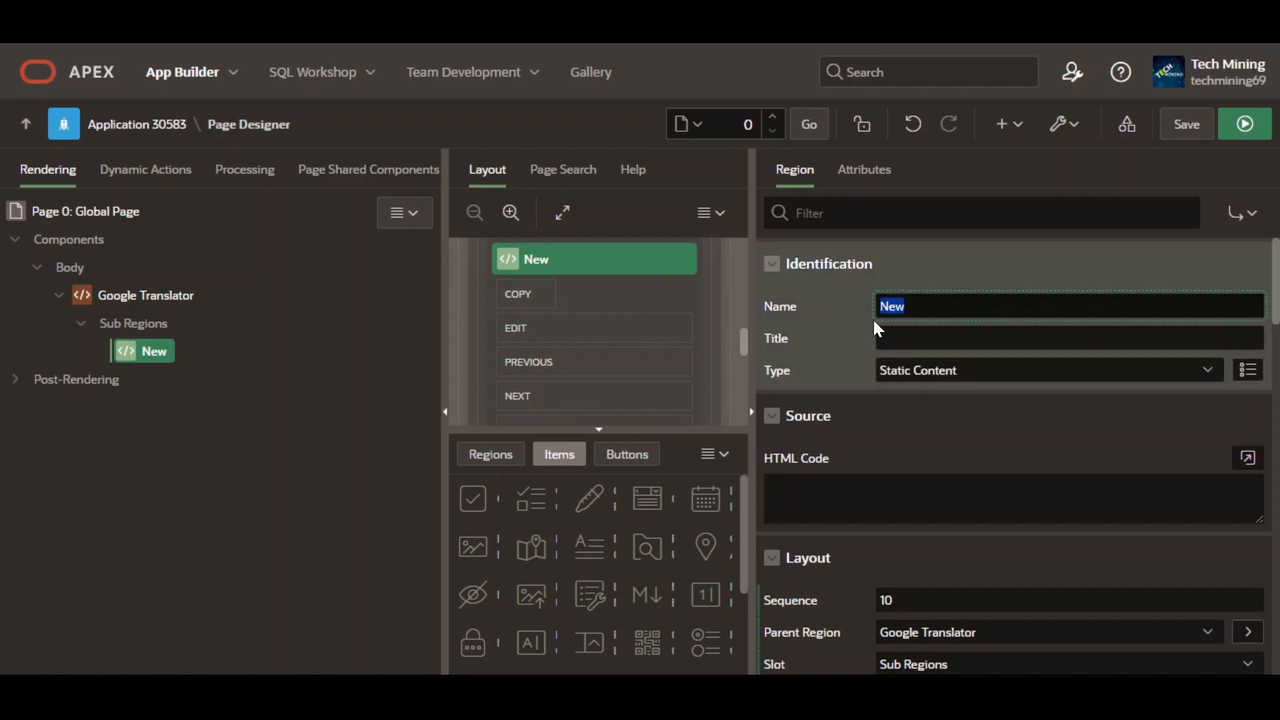
type("Employees")
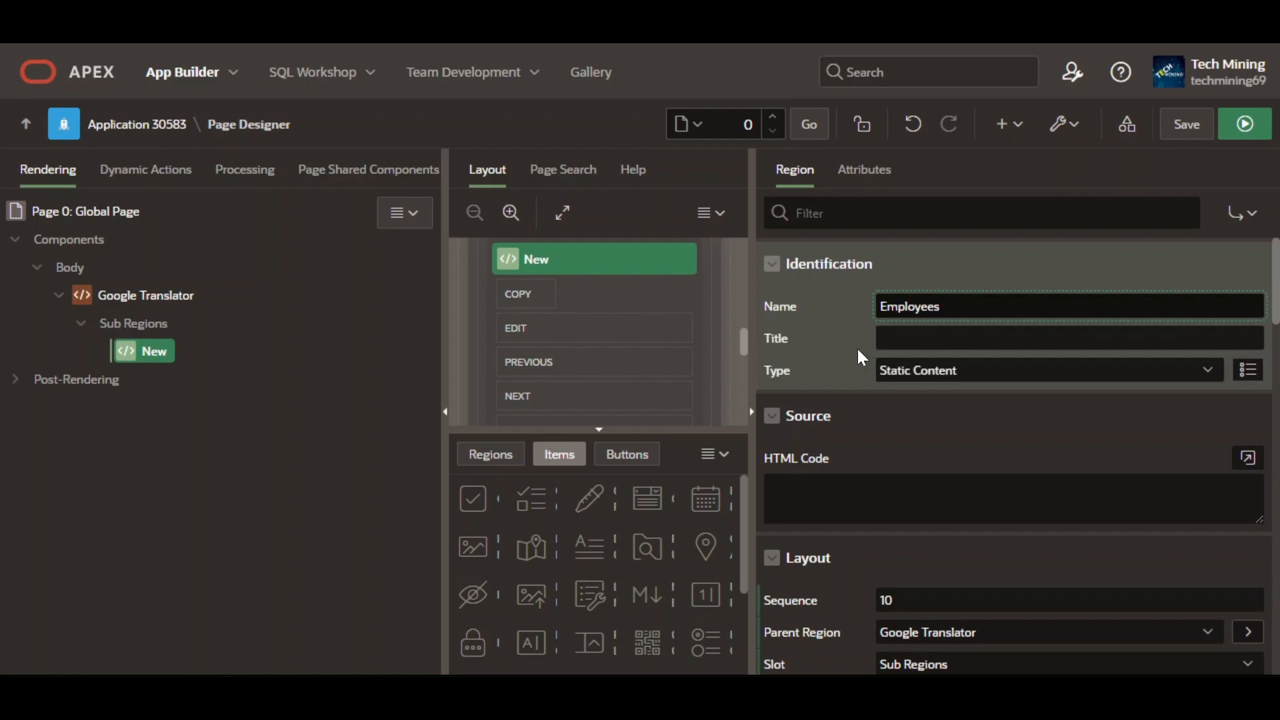
left_click(1047, 370)
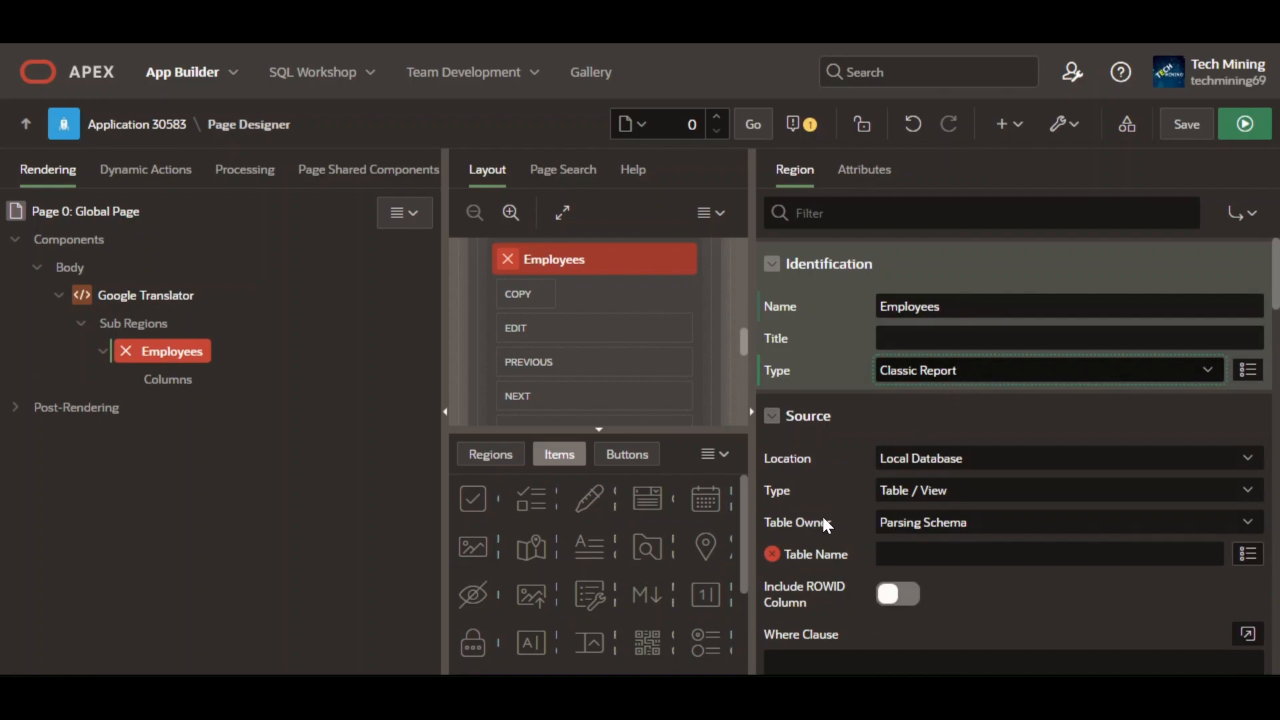
mouse_move(826, 526)
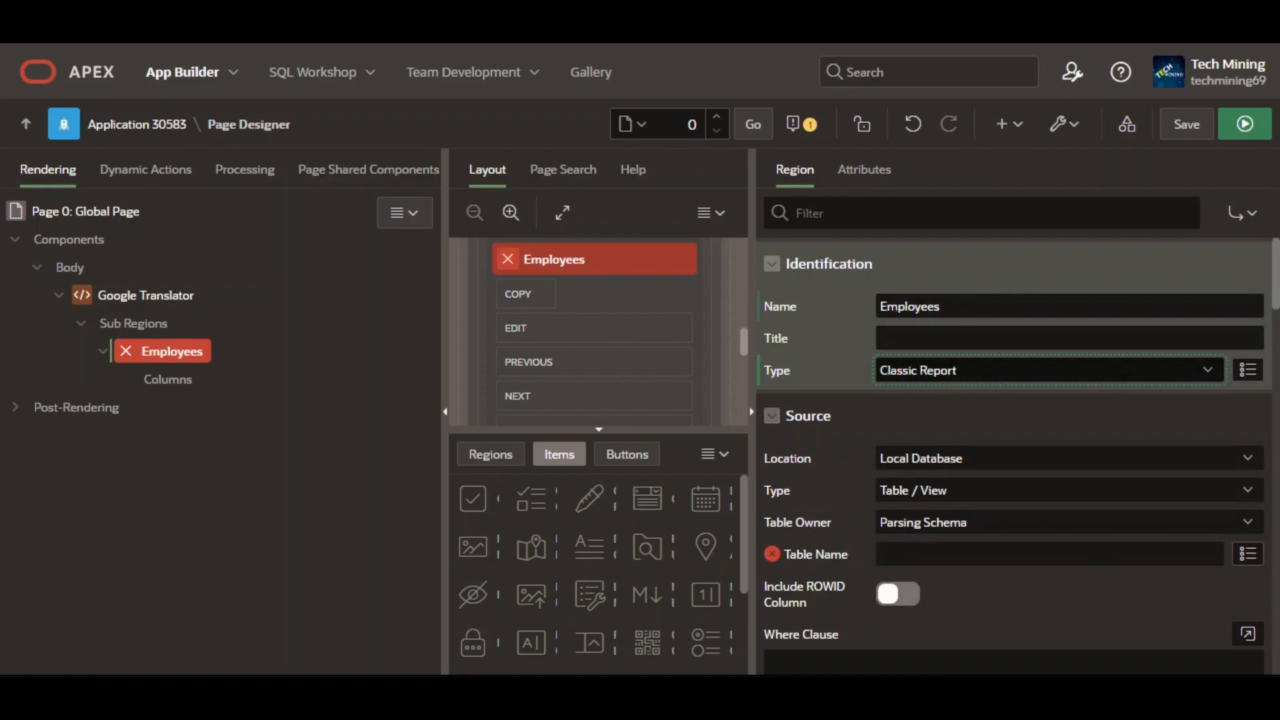
Step: Search the table list for 'emp' and set the report's Table Name to EMP
left_click(1247, 553)
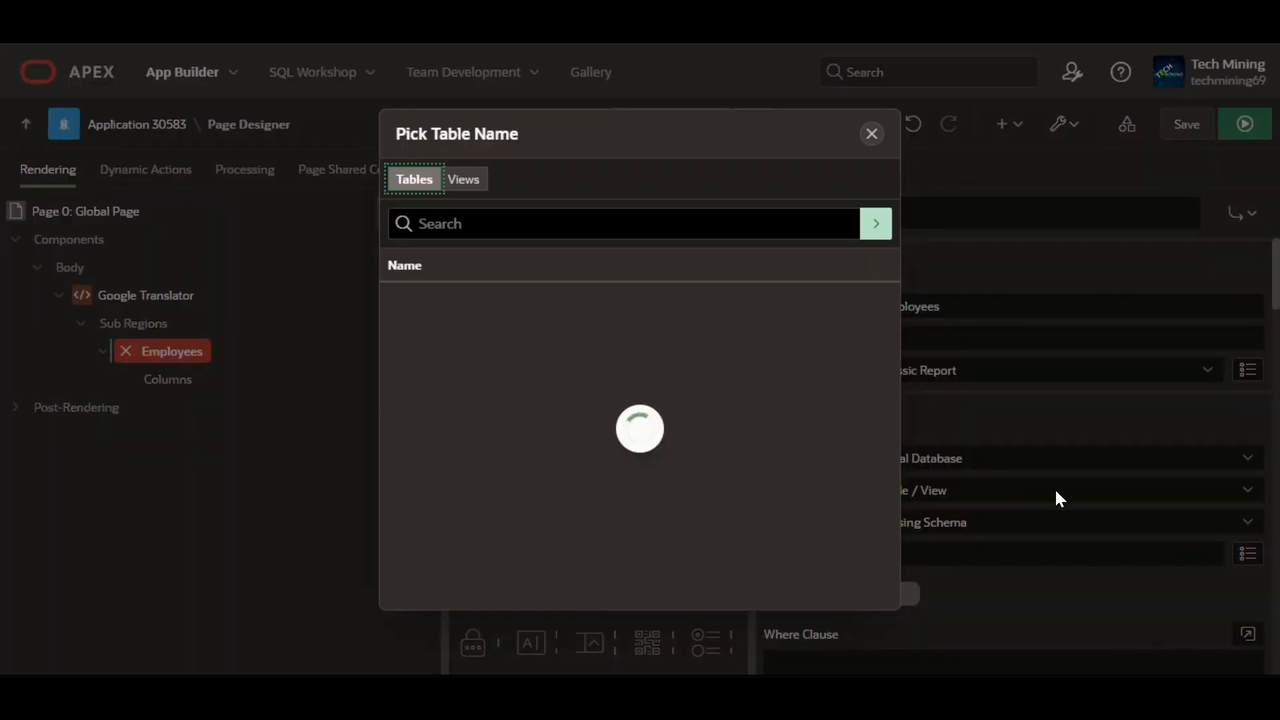
type("emp")
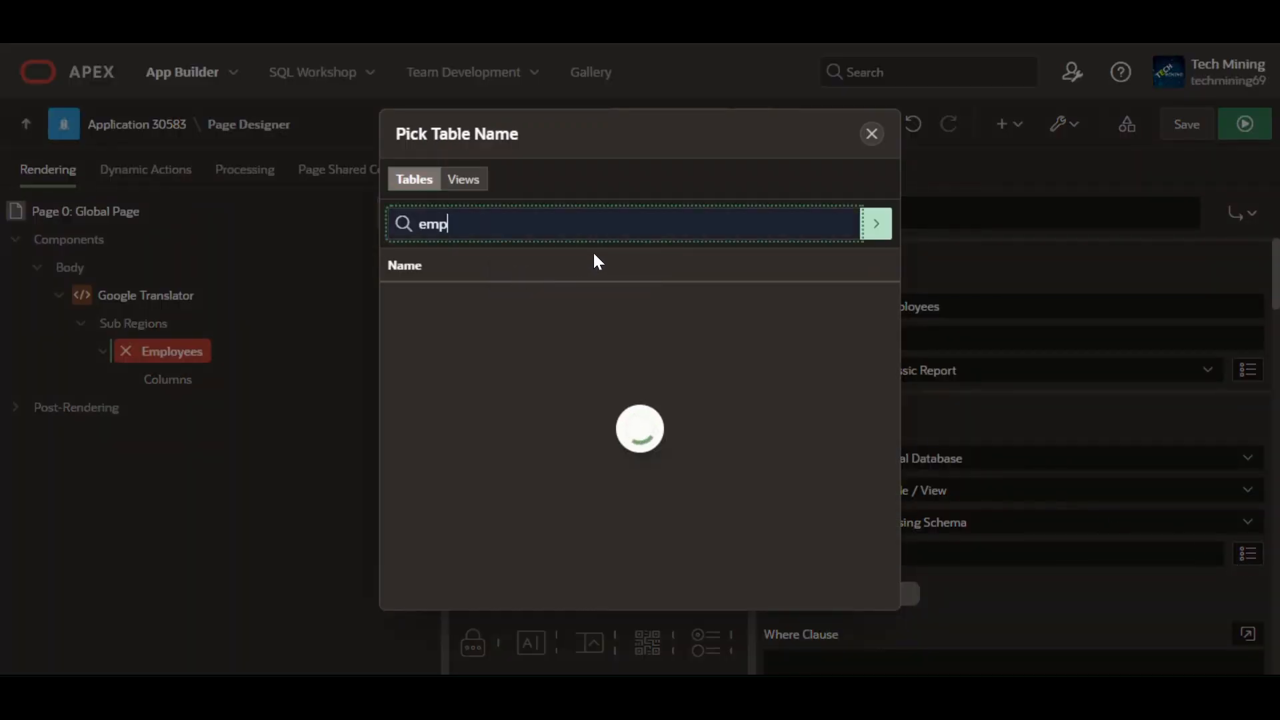
left_click(874, 223)
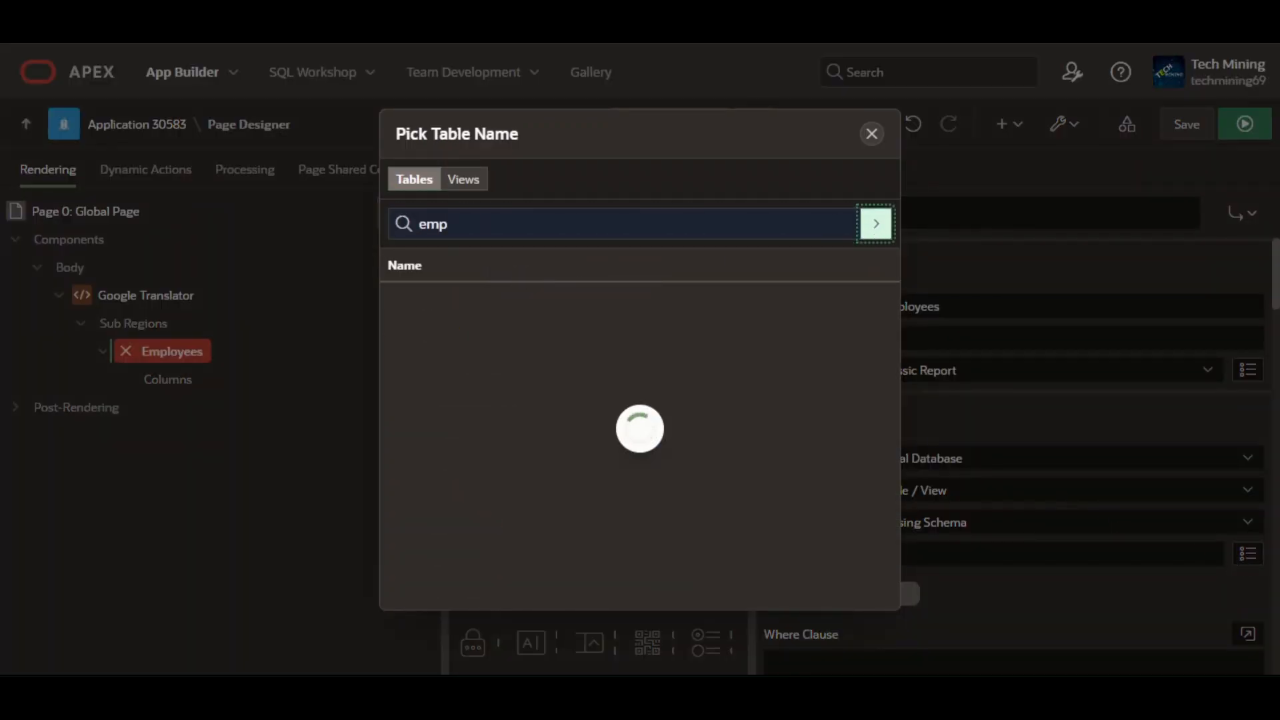
left_click(874, 224)
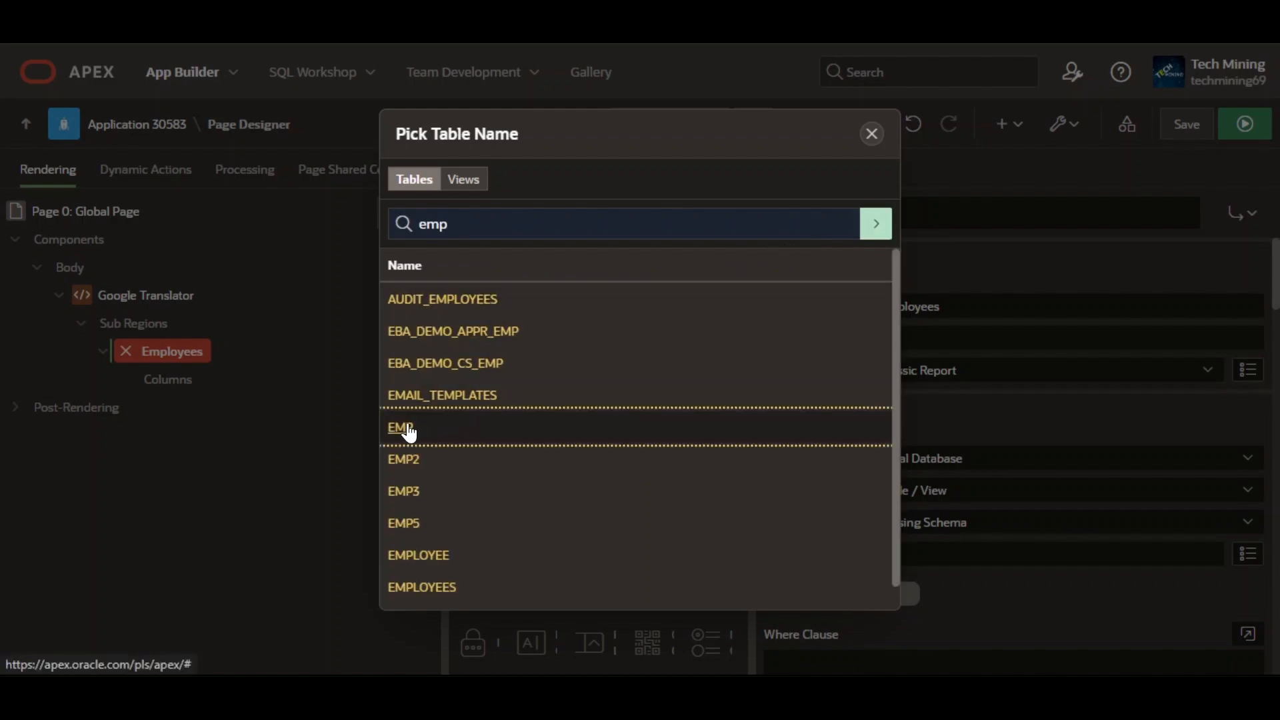
left_click(400, 427)
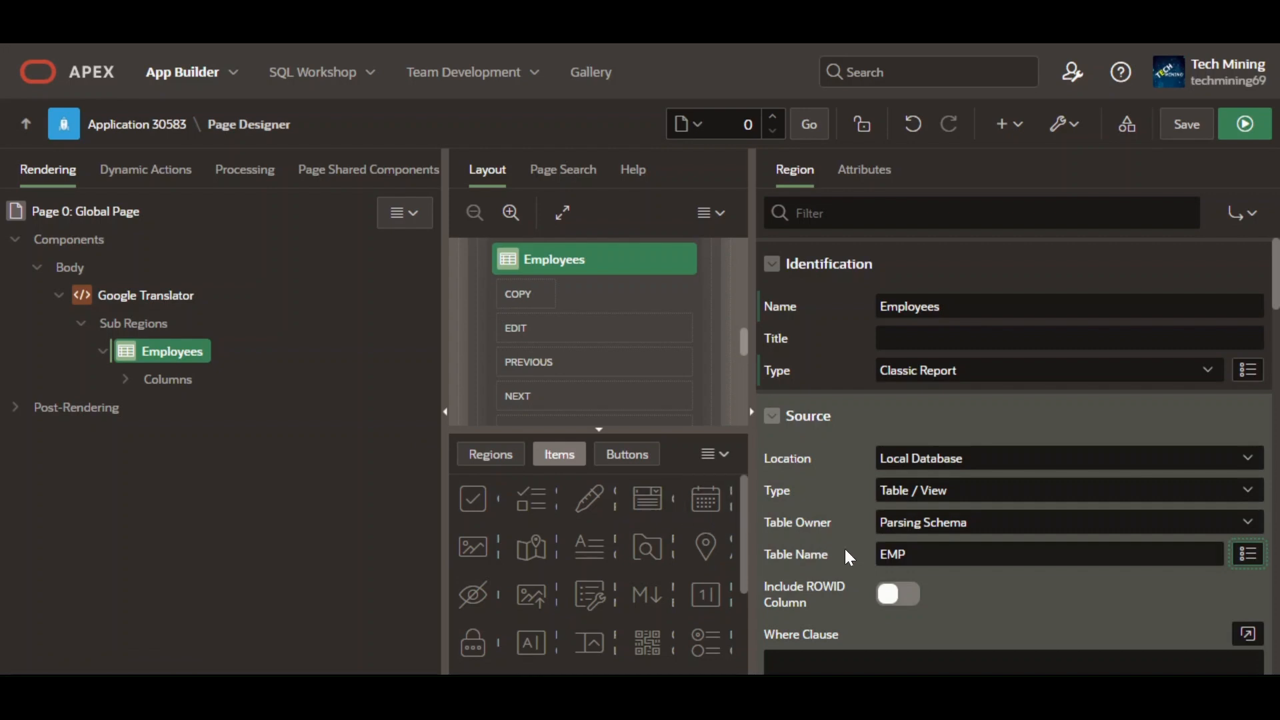
mouse_move(912, 574)
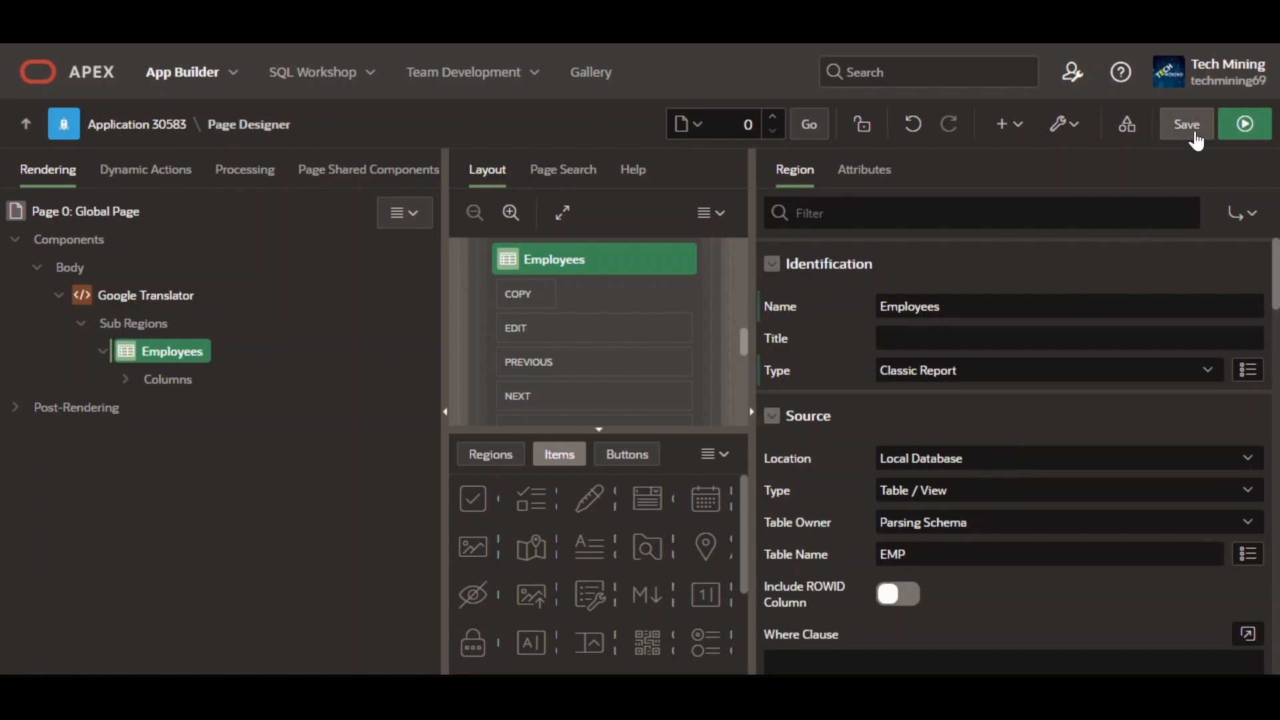
Step: Save the Global Page and run the app
left_click(1185, 124)
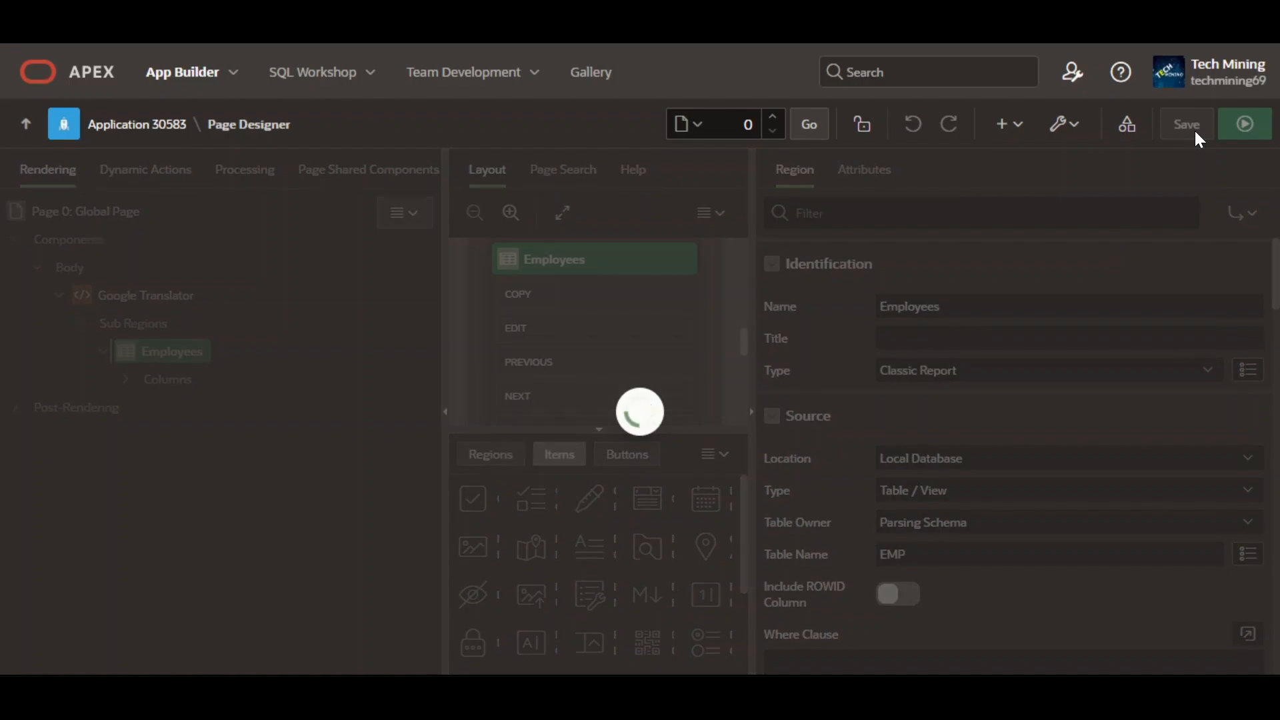
left_click(1185, 124)
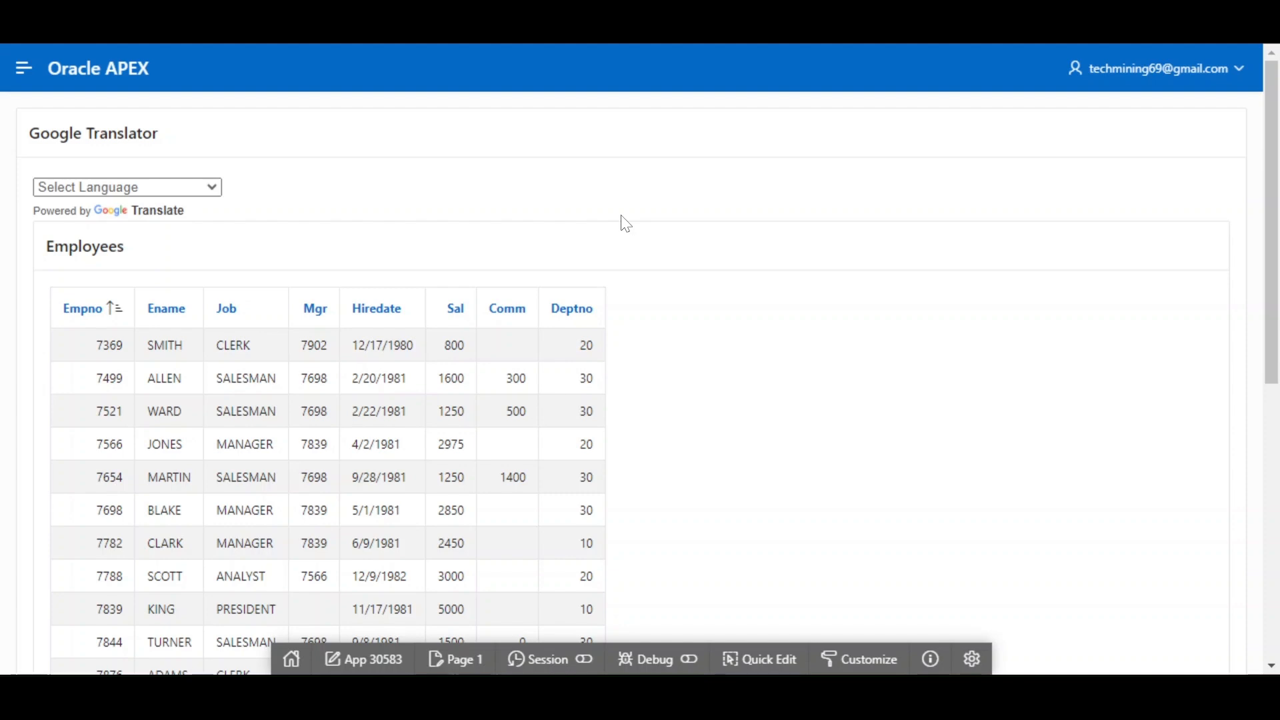
mouse_move(604, 229)
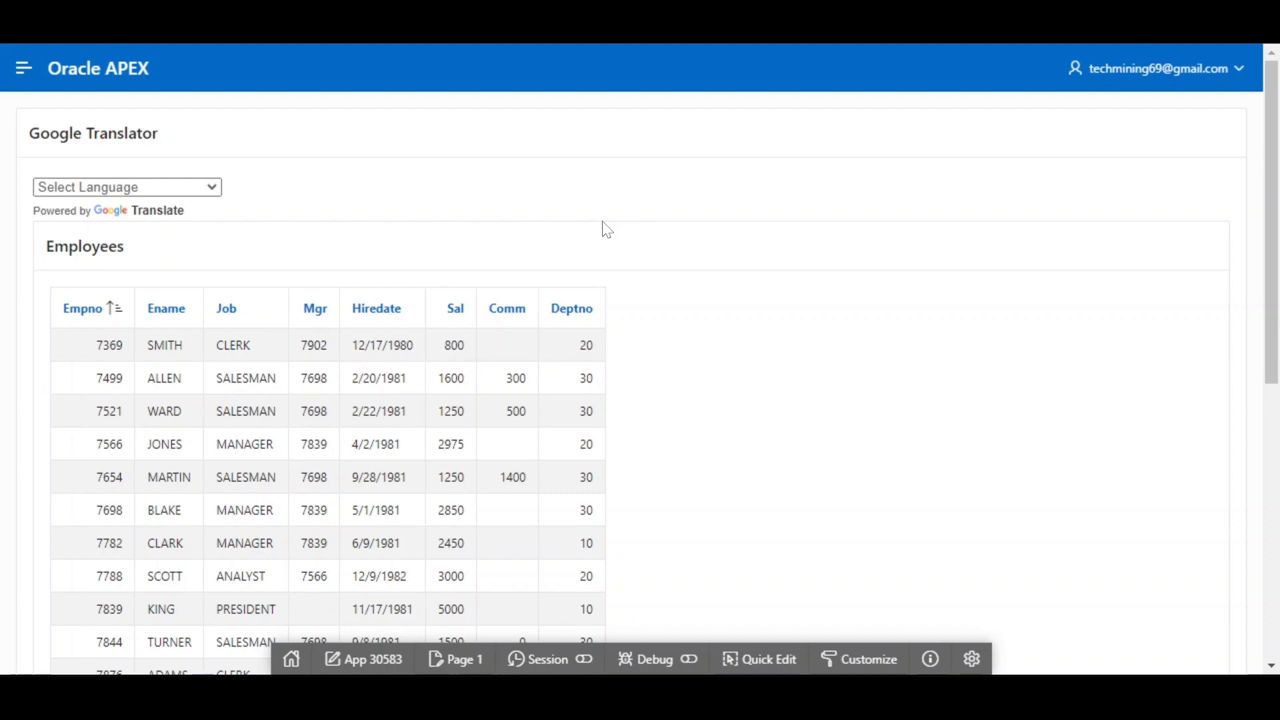
mouse_move(243, 186)
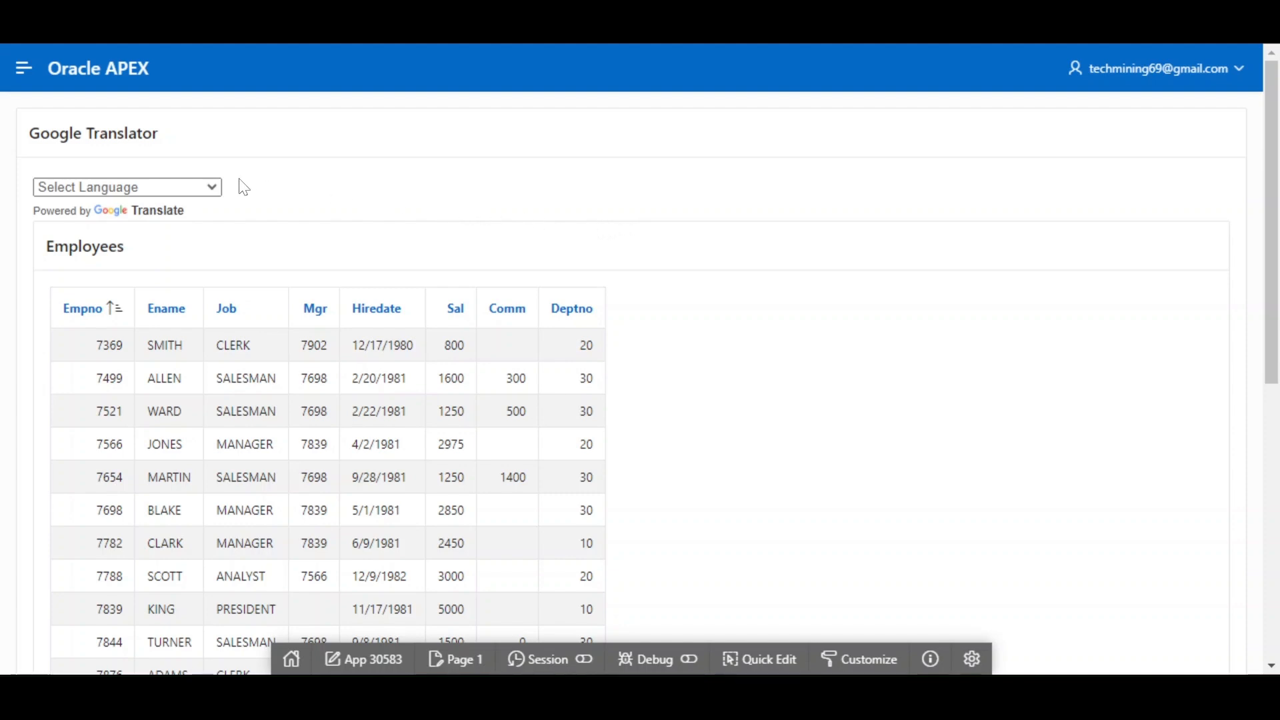
Step: Pick French from the new Google Translator language picker in the running app
left_click(127, 187)
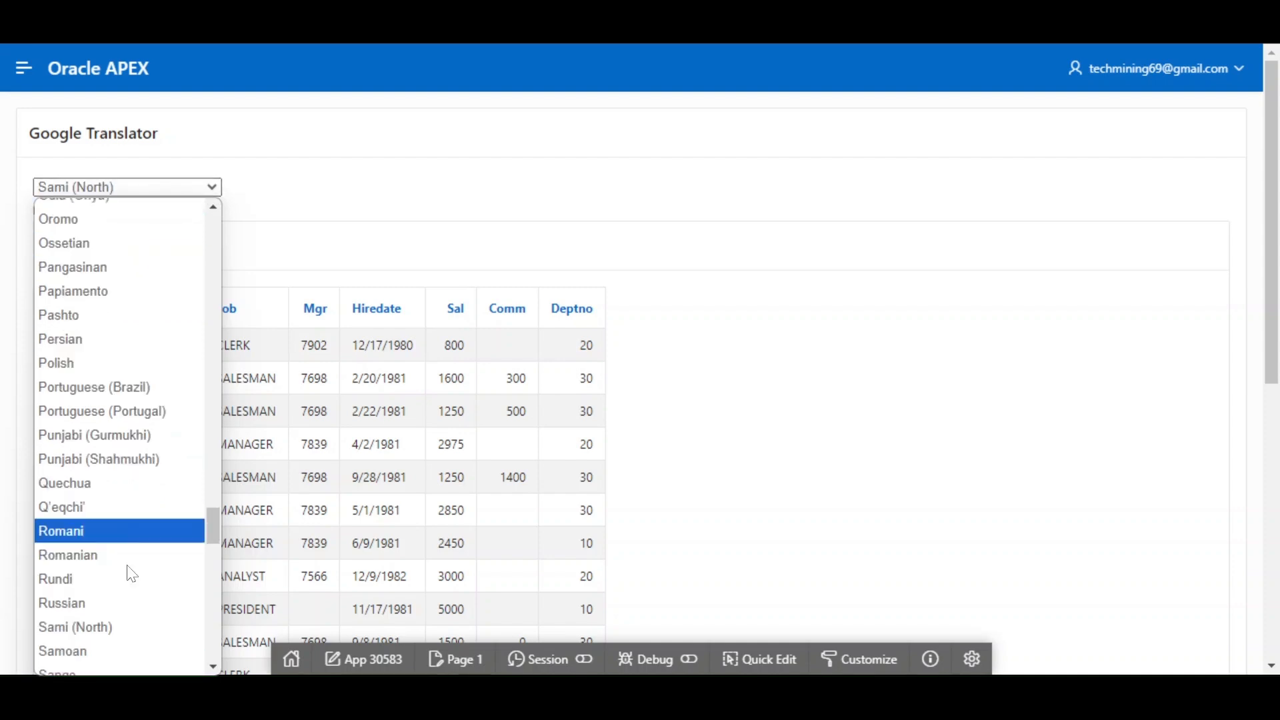
scroll("down", 3)
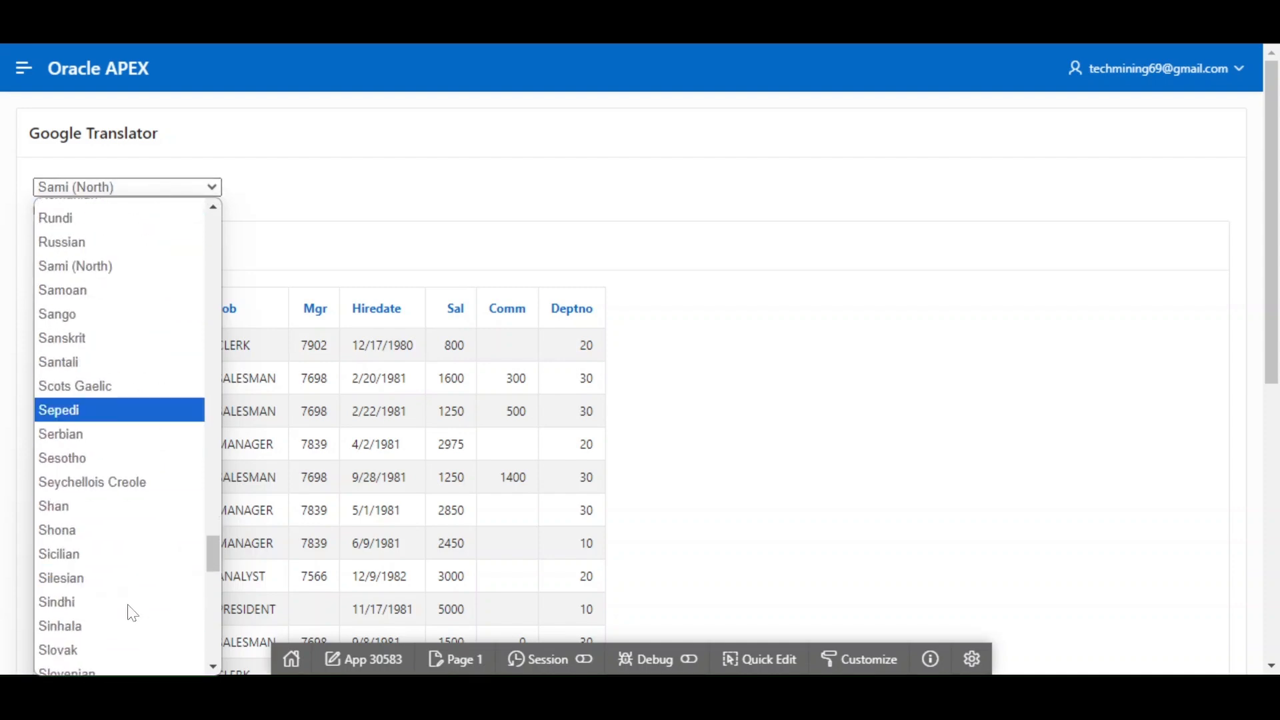
scroll("down", 3)
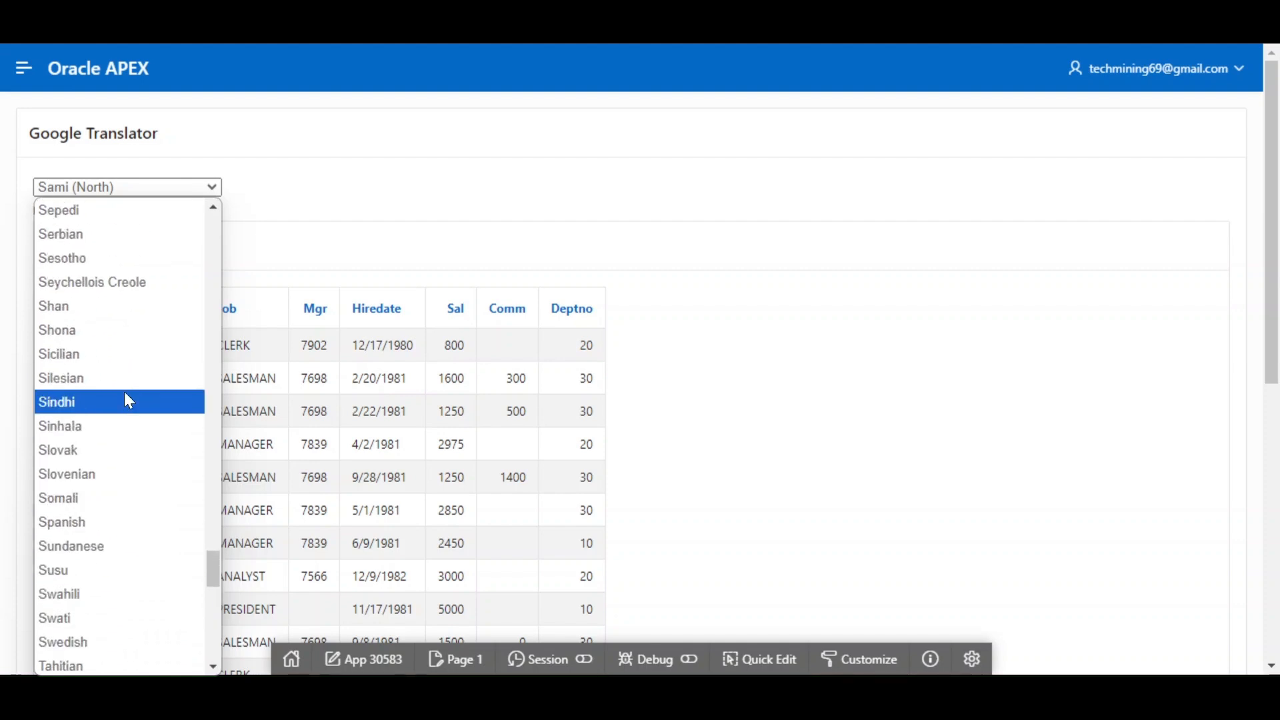
left_click(62, 521)
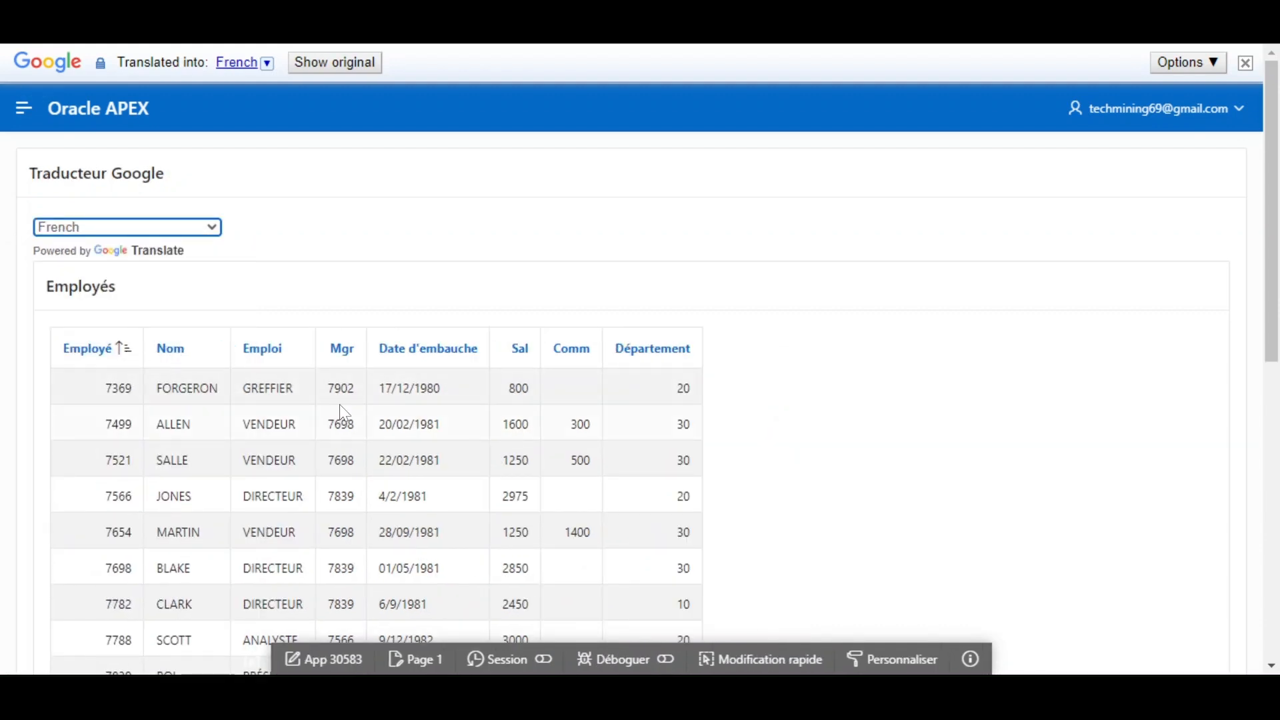
Step: Choose Chinese (Traditional) and view the translated navigation menu entries
left_click(22, 108)
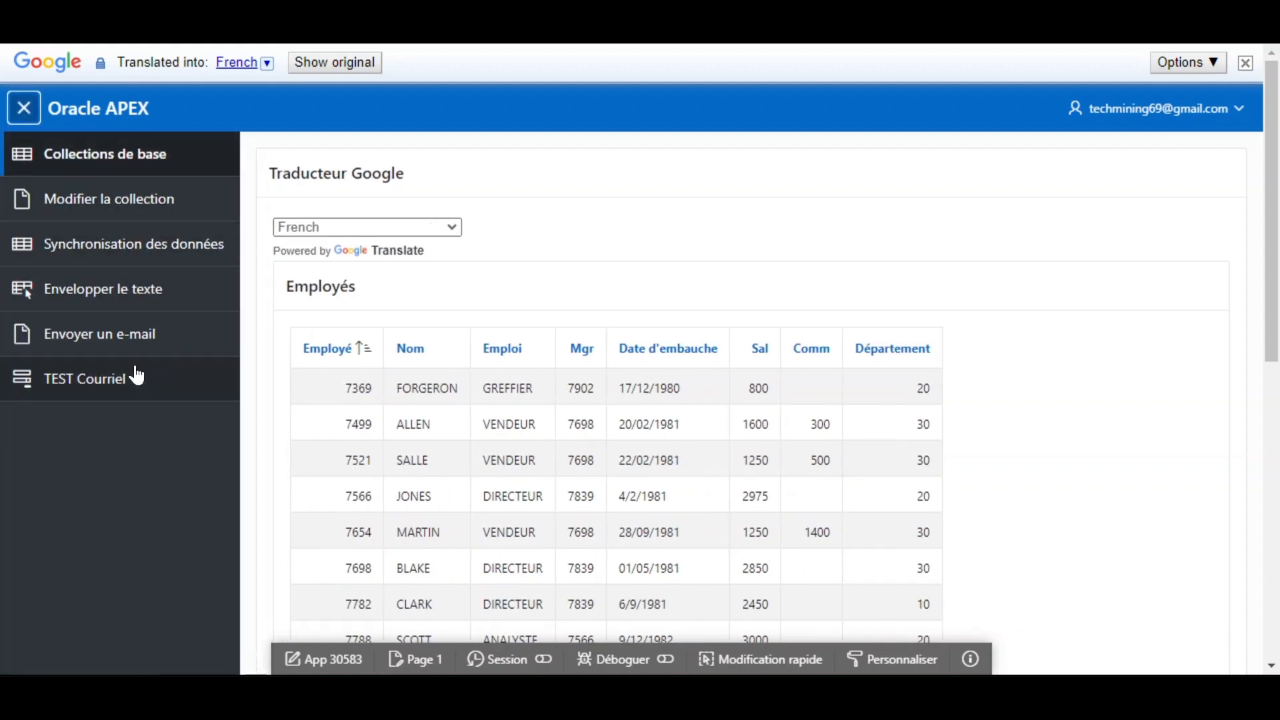
left_click(23, 108)
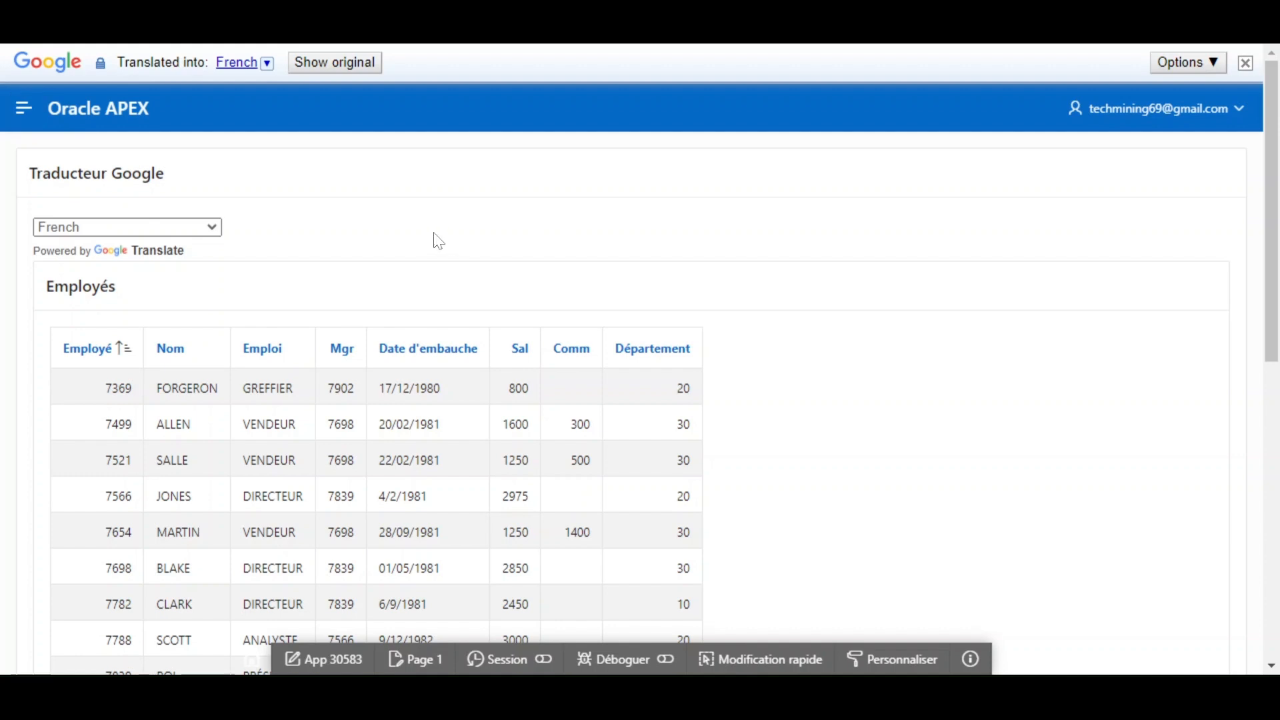
left_click(127, 226)
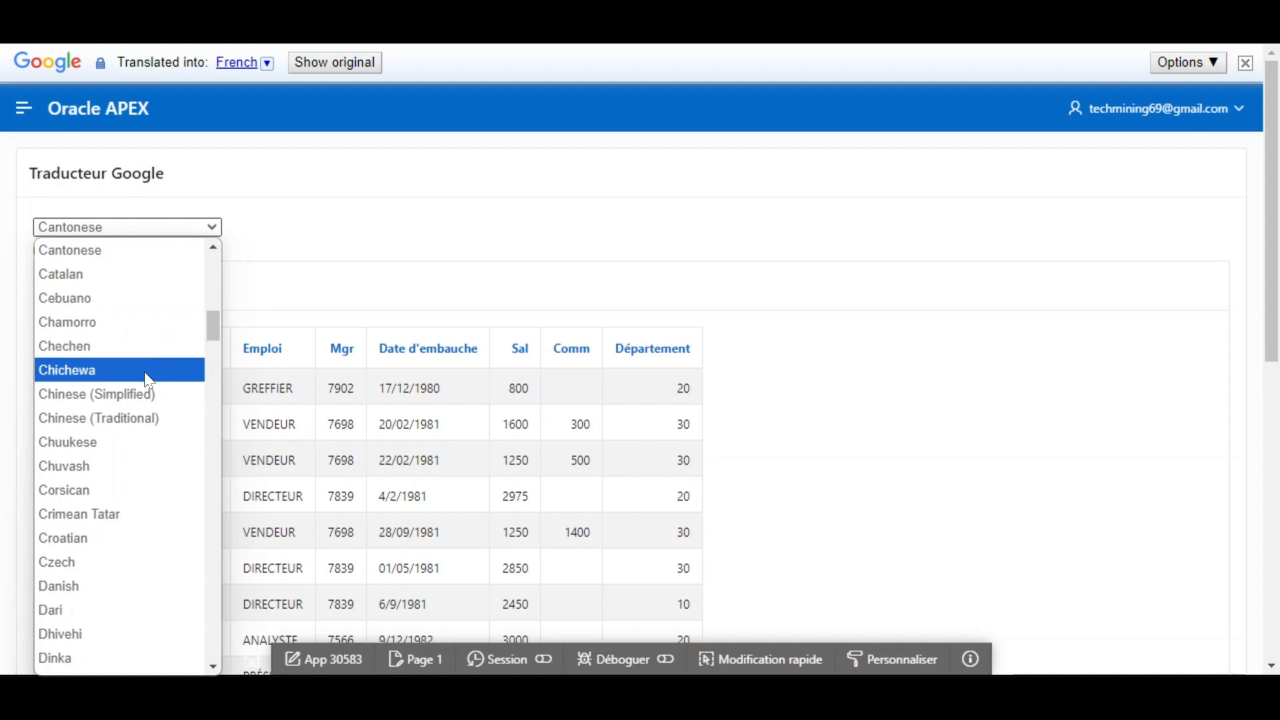
left_click(98, 417)
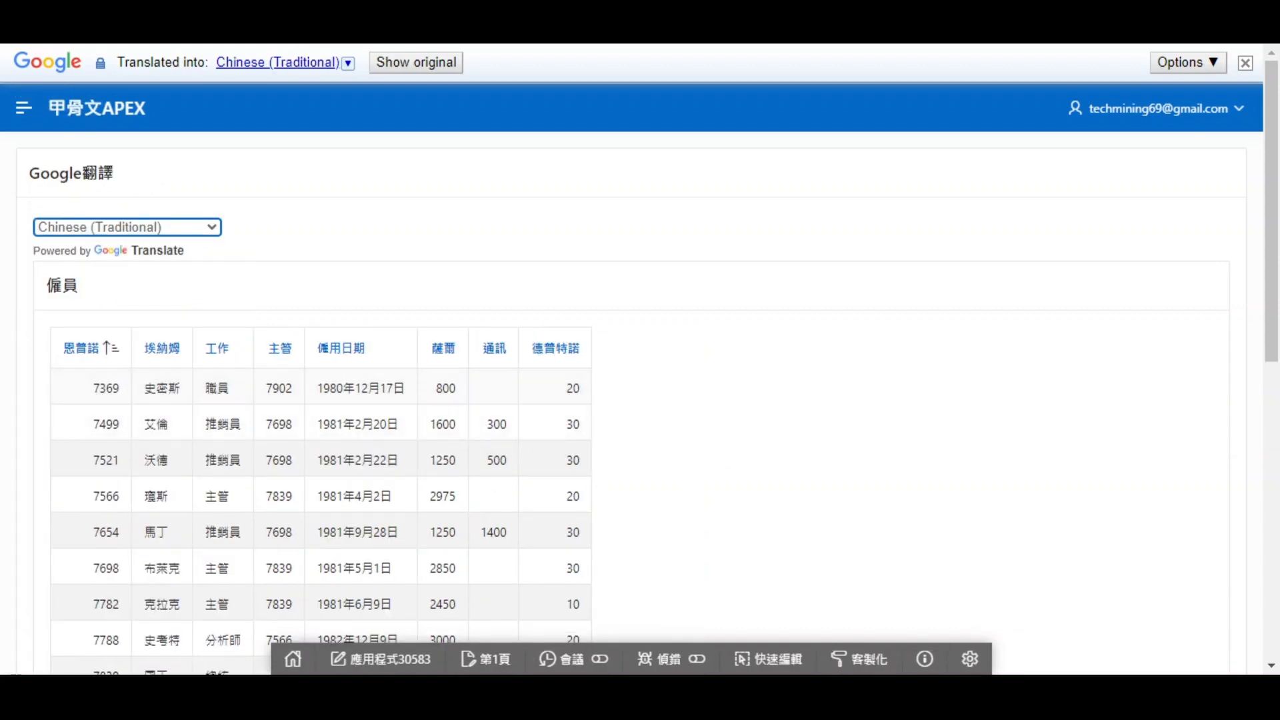
left_click(22, 108)
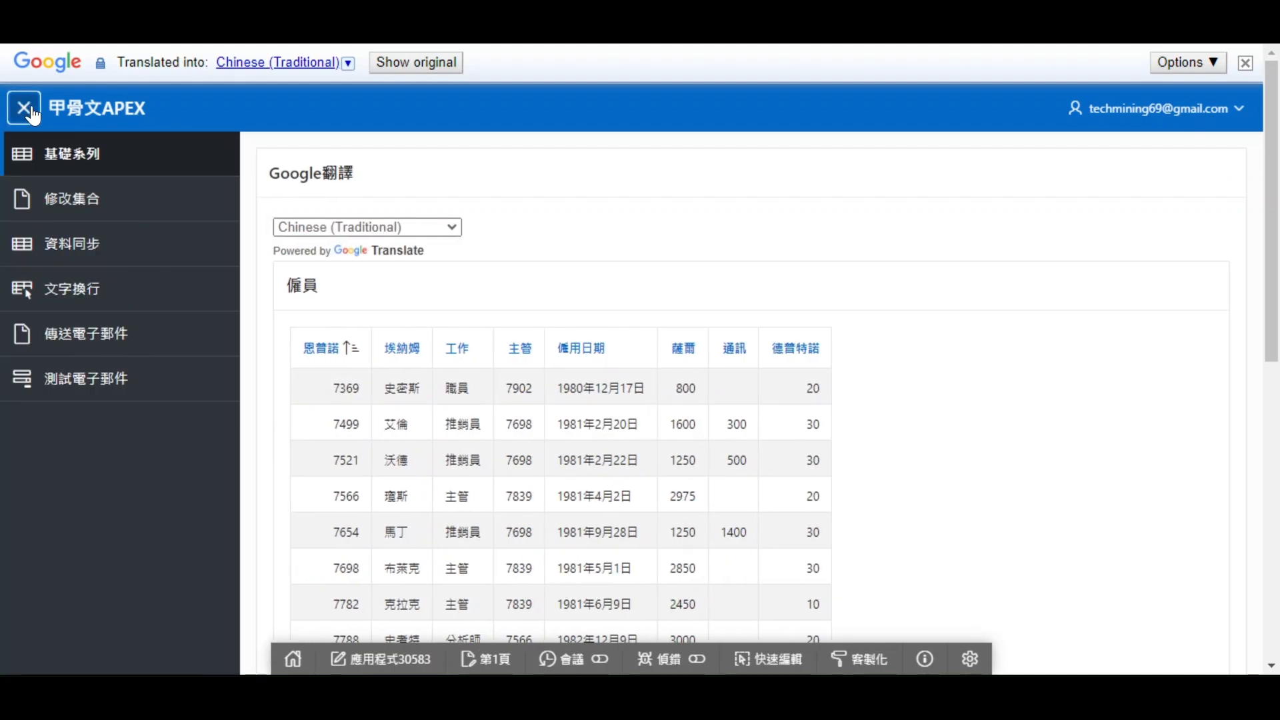